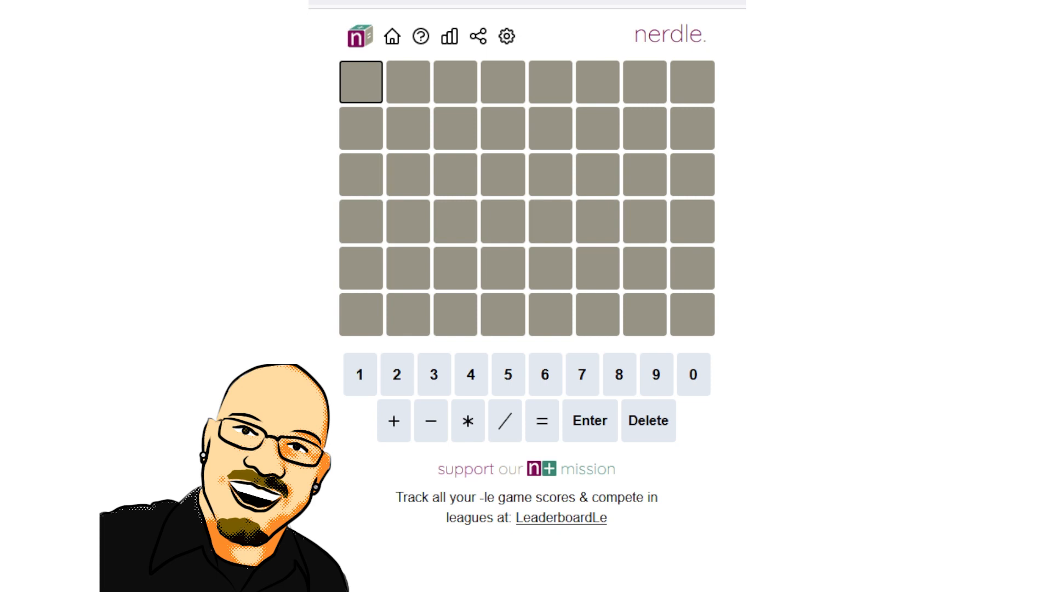
Enter and submit the first guess 4*3+0=12 for scoring.
left_click(468, 420)
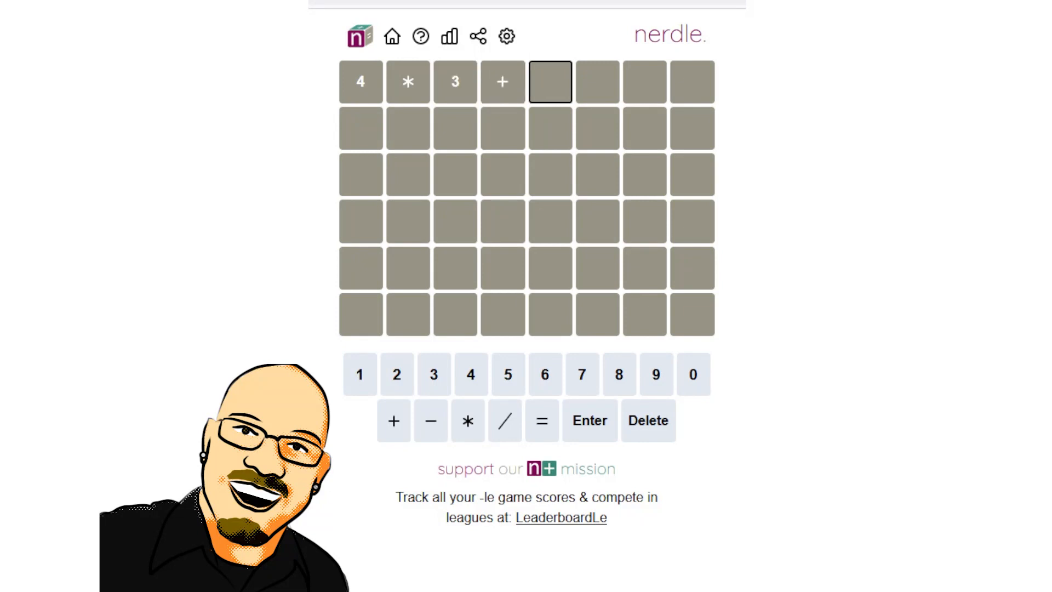
left_click(589, 421)
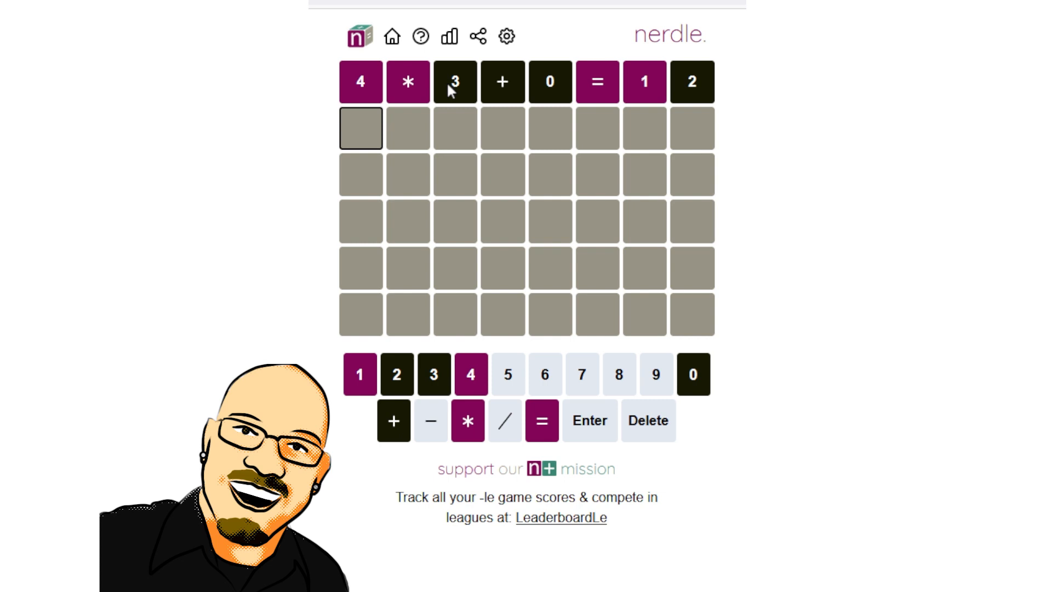
mouse_move(660, 97)
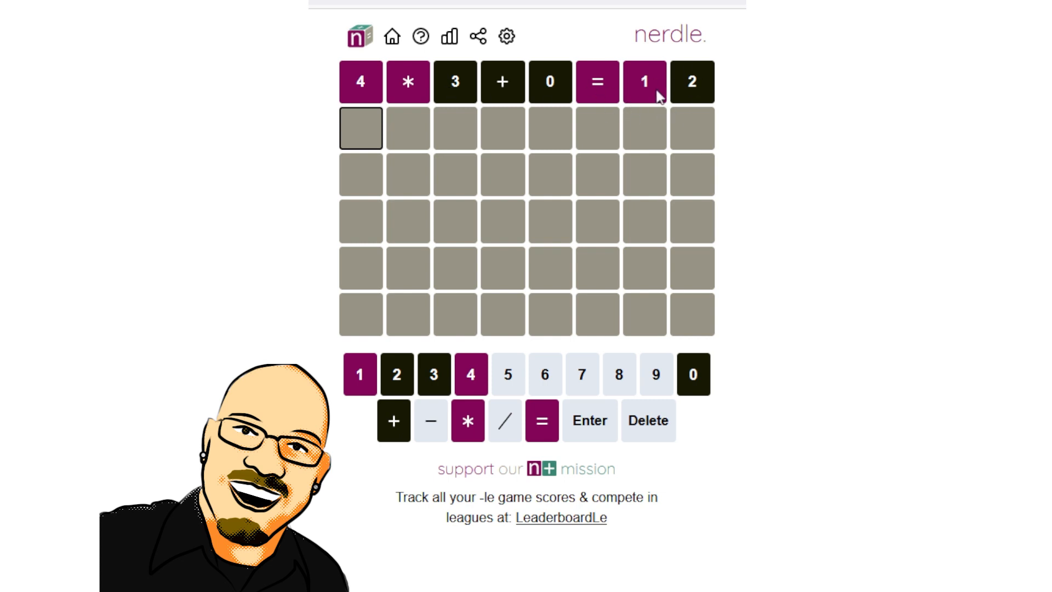
mouse_move(607, 95)
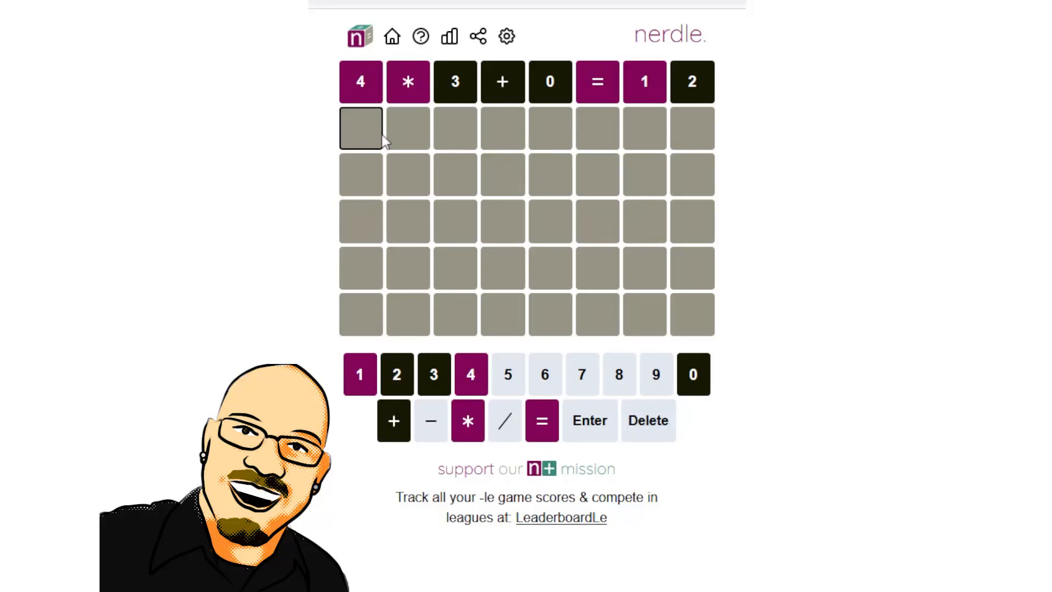
Type the draft 00*0=111 into the second row without submitting.
left_click(692, 375)
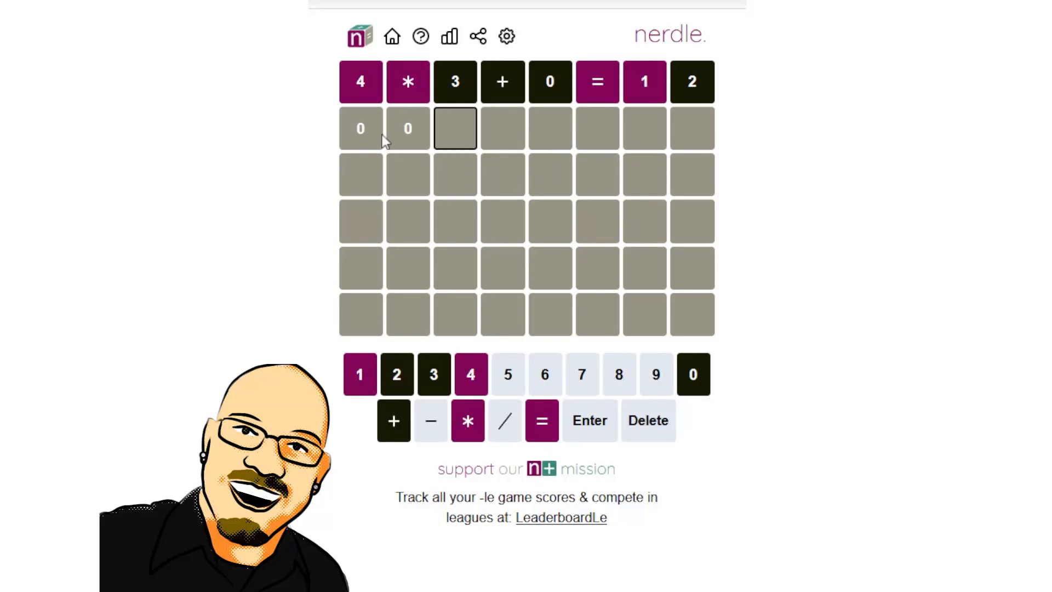
left_click(467, 421)
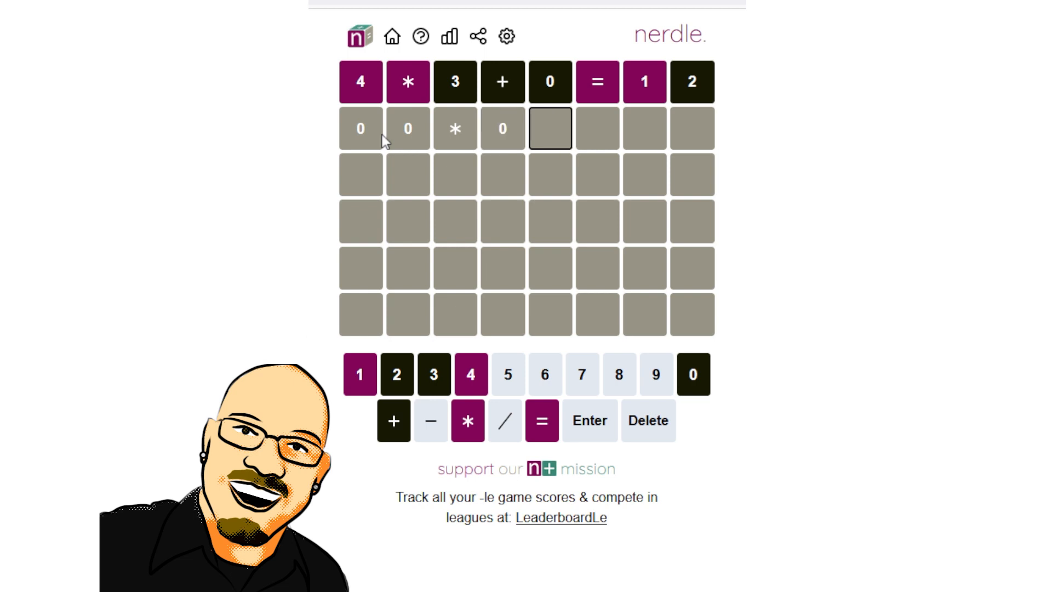
left_click(540, 421)
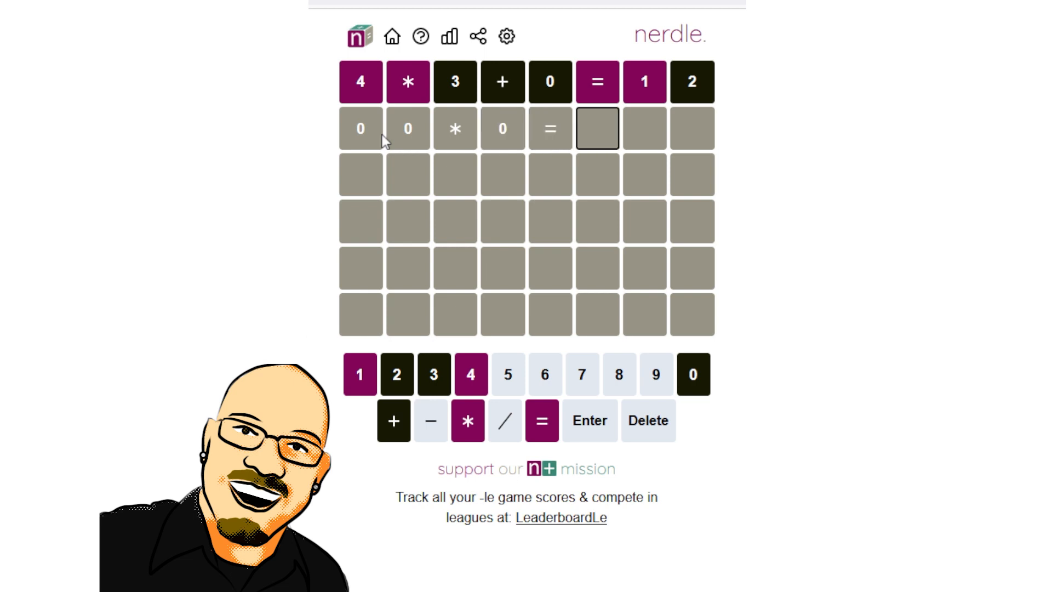
left_click(360, 374)
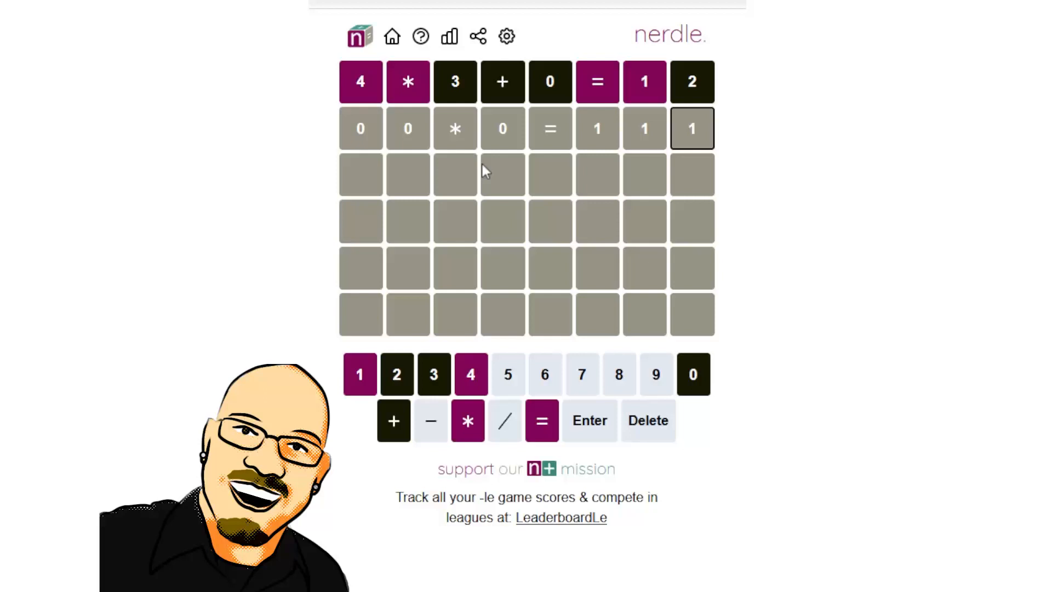
mouse_move(484, 166)
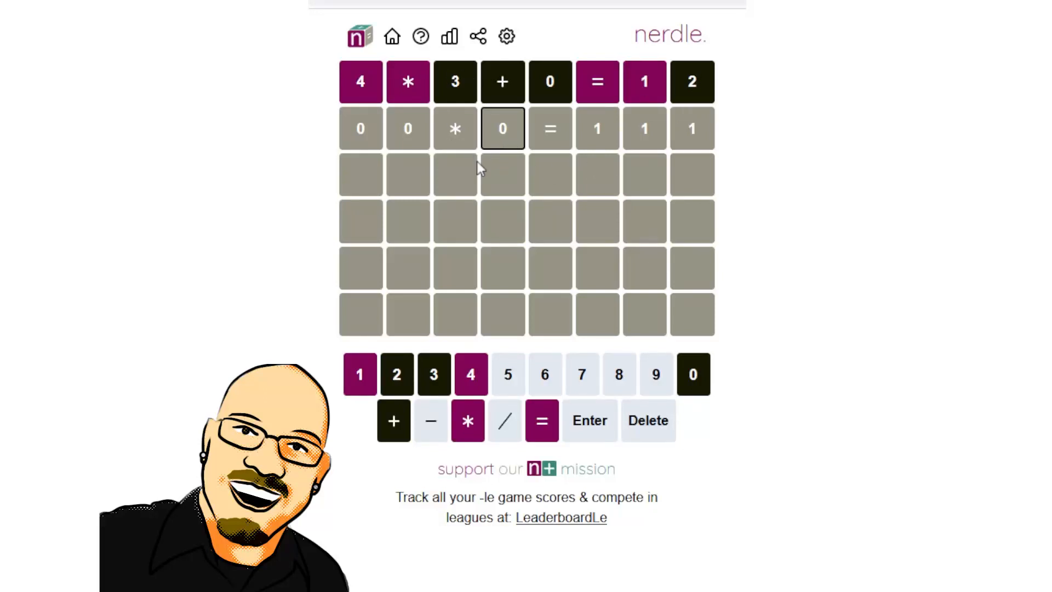
Change the second row's fourth cell from 0 to 4.
left_click(470, 374)
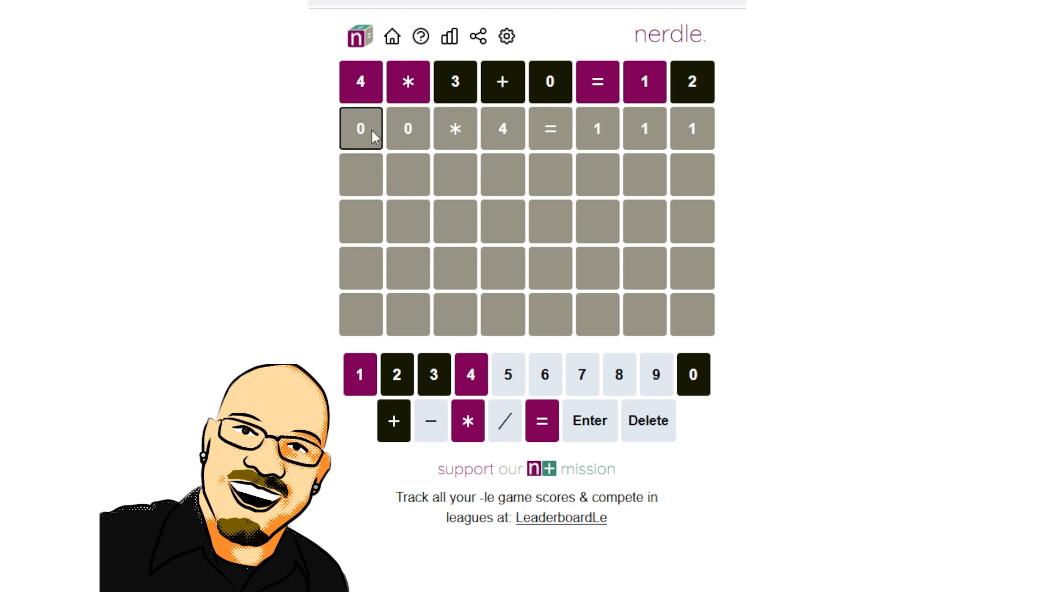
mouse_move(680, 236)
type("5")
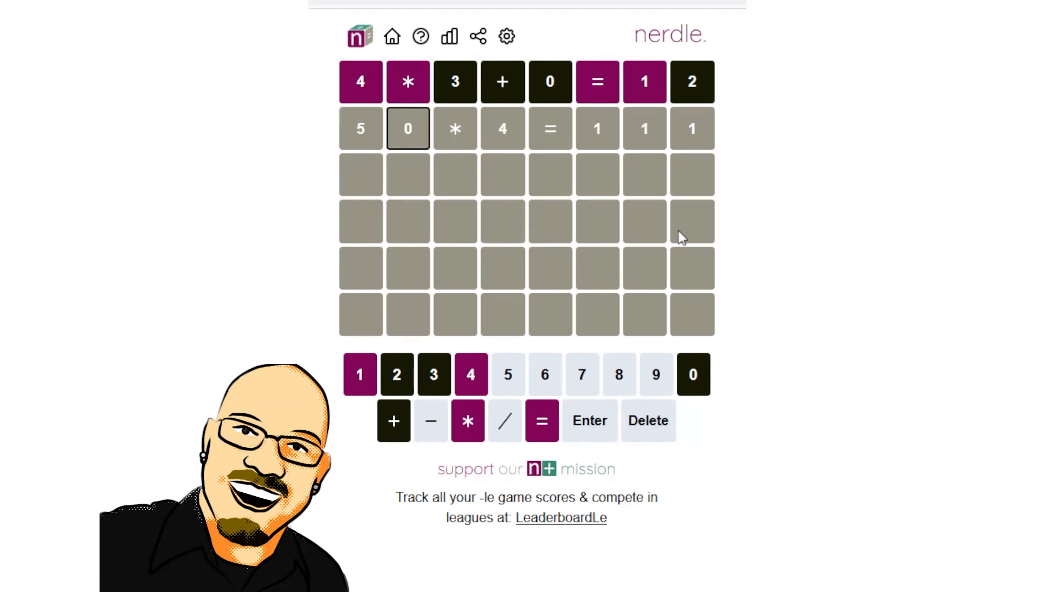
mouse_move(695, 87)
type("9")
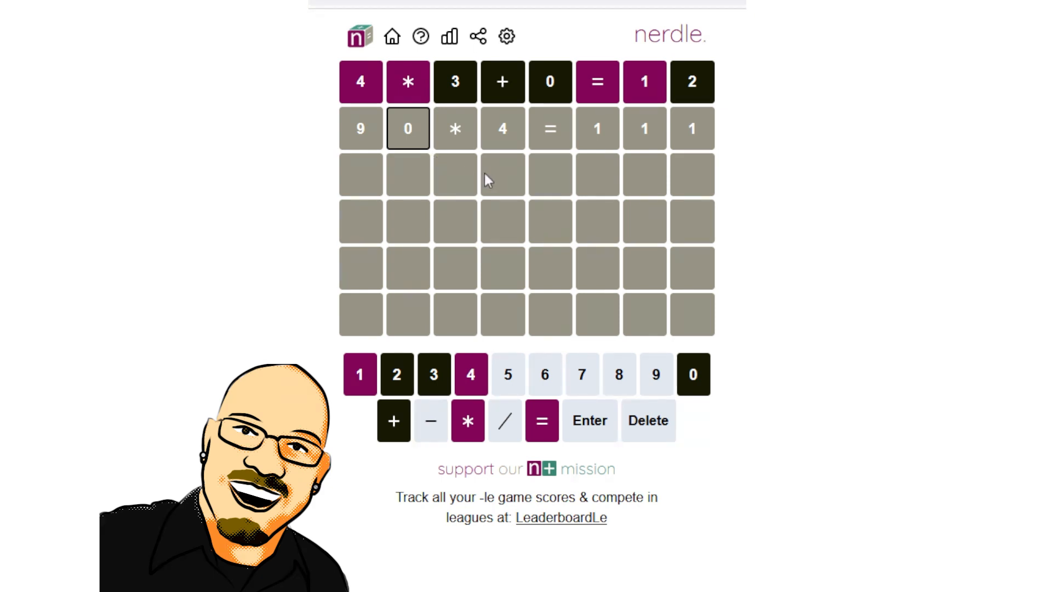
mouse_move(688, 82)
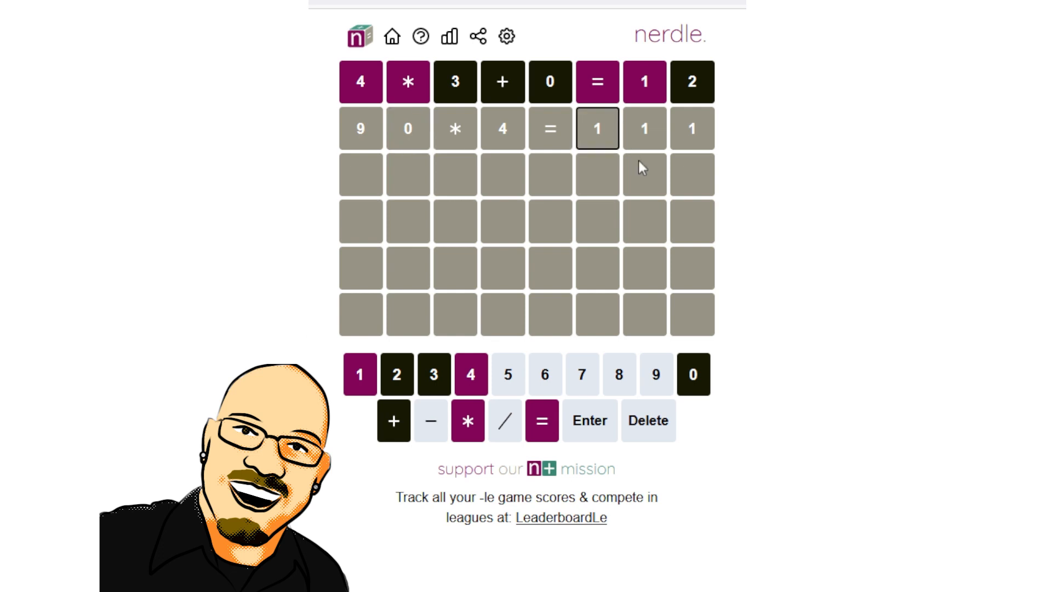
mouse_move(657, 158)
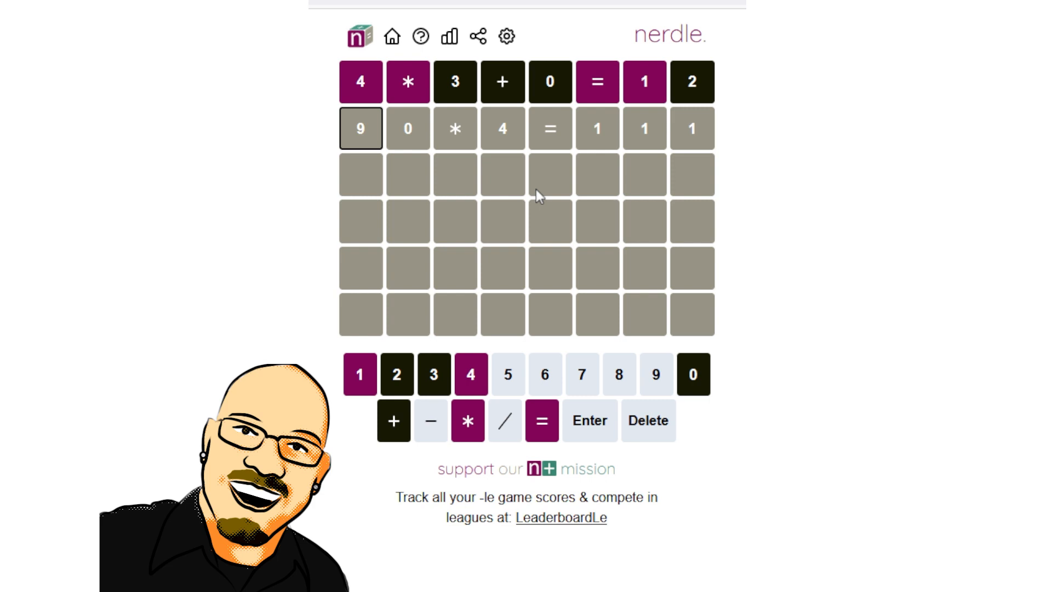
mouse_move(579, 189)
type("4")
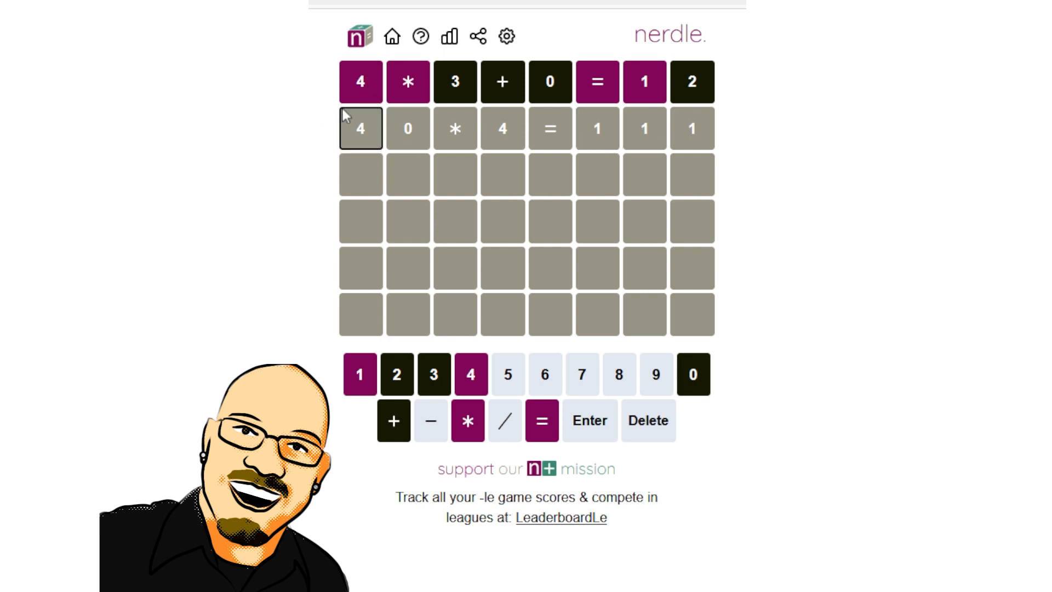
mouse_move(383, 138)
type("5")
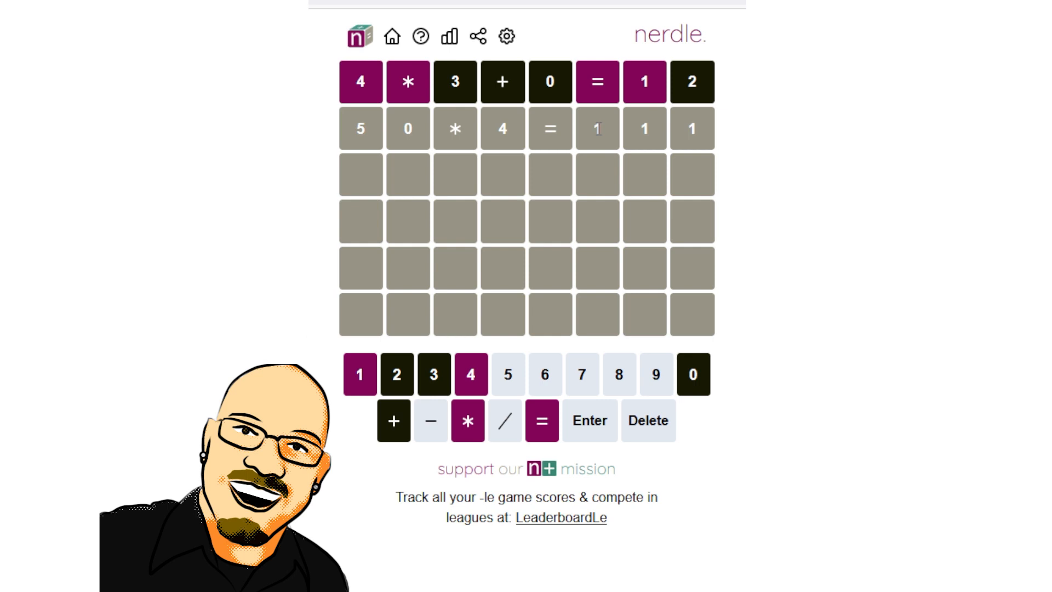
Change the second row's sixth and seventh cells to 4, giving 50*4=441.
left_click(471, 375)
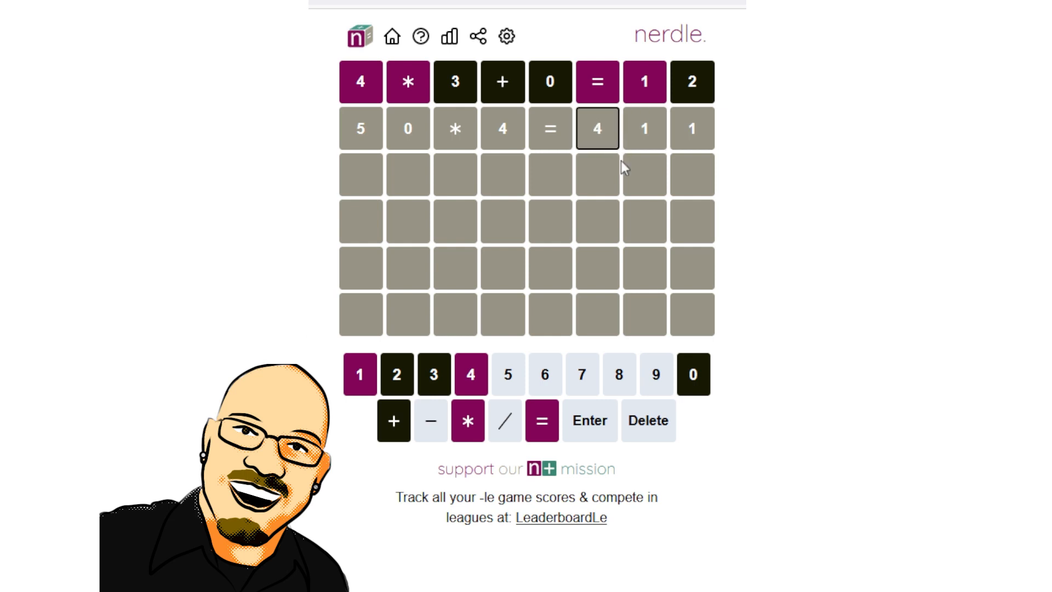
mouse_move(658, 140)
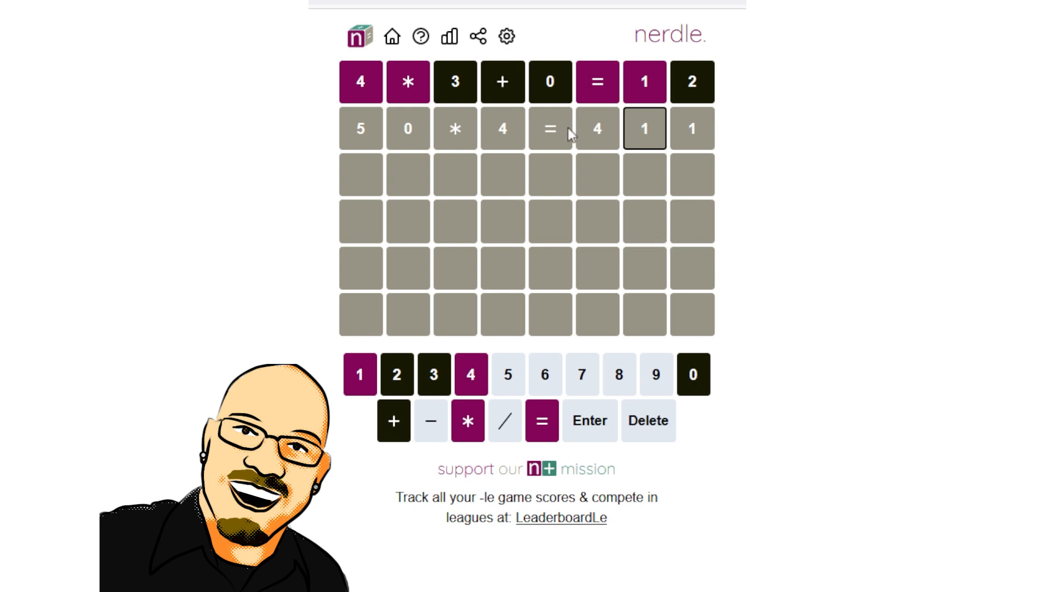
mouse_move(647, 150)
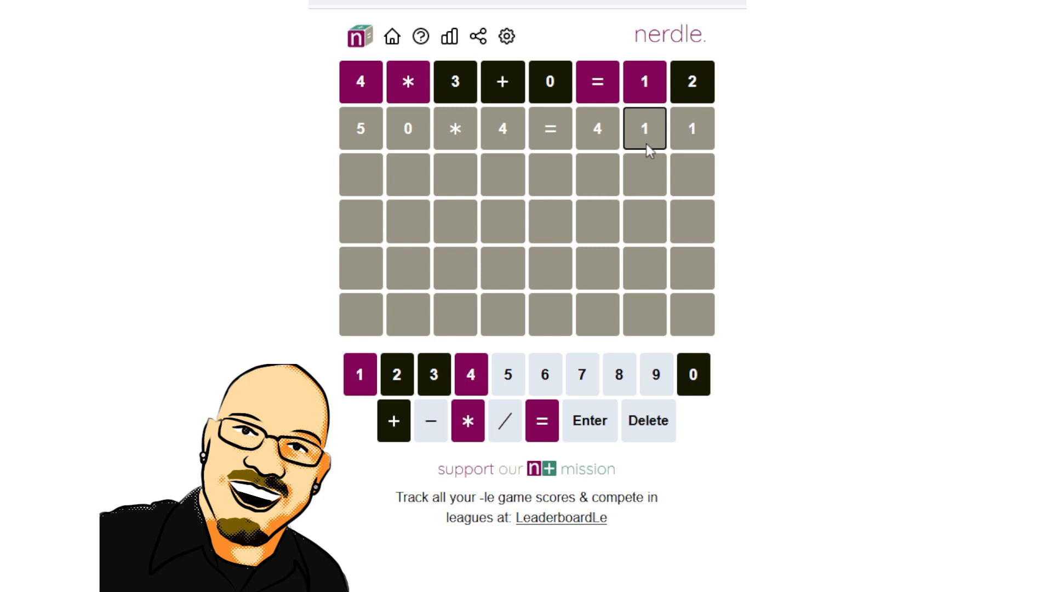
left_click(472, 374)
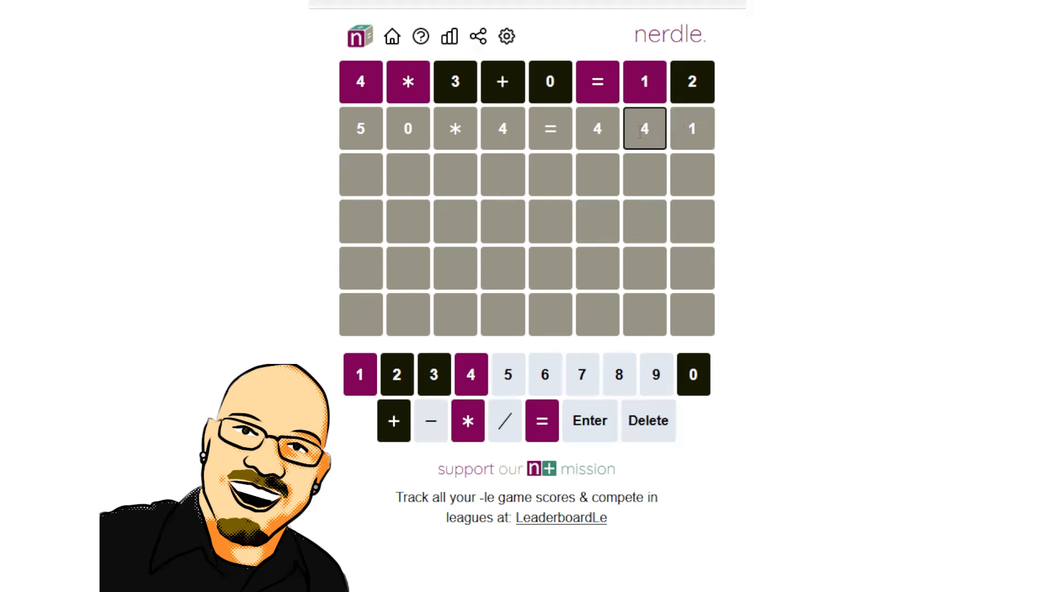
mouse_move(351, 88)
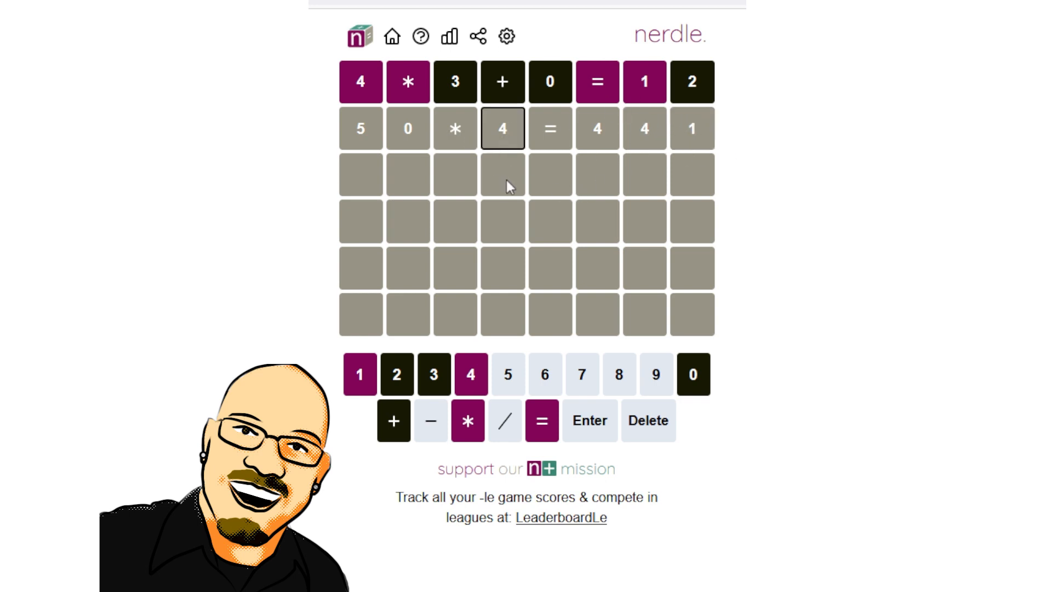
mouse_move(516, 168)
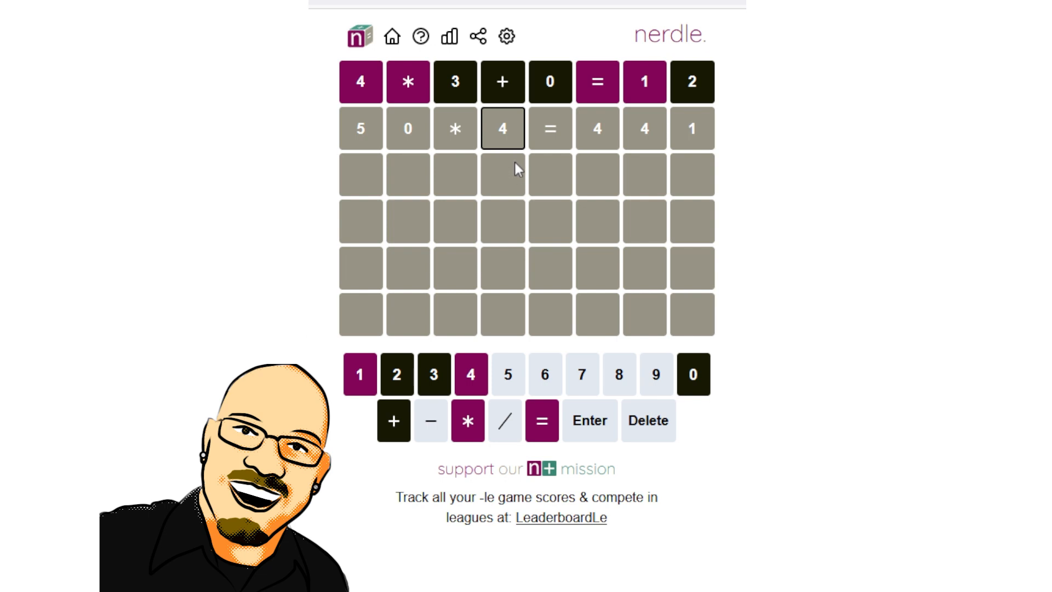
mouse_move(614, 219)
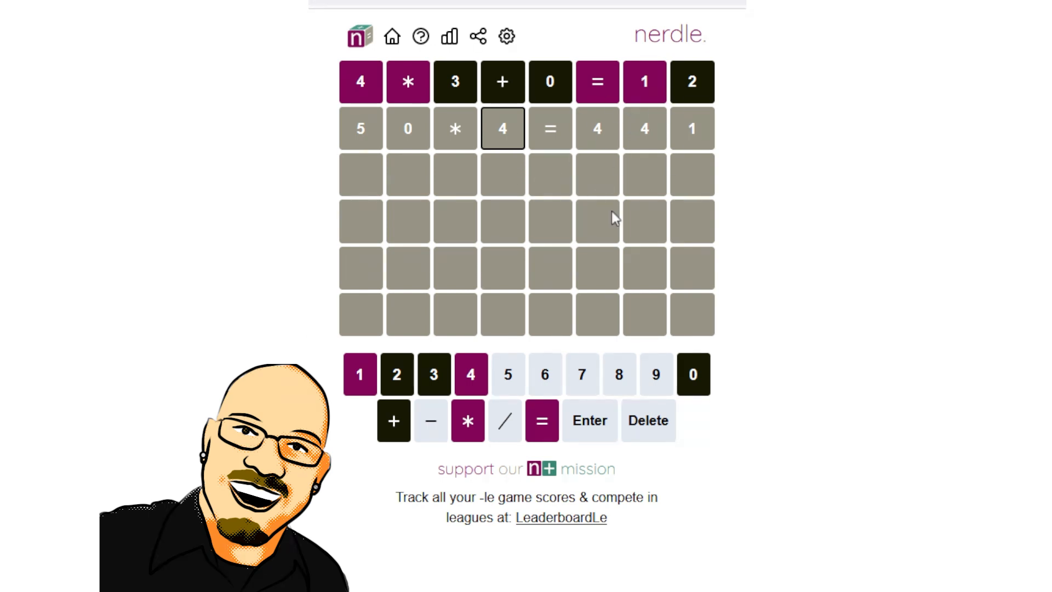
mouse_move(618, 375)
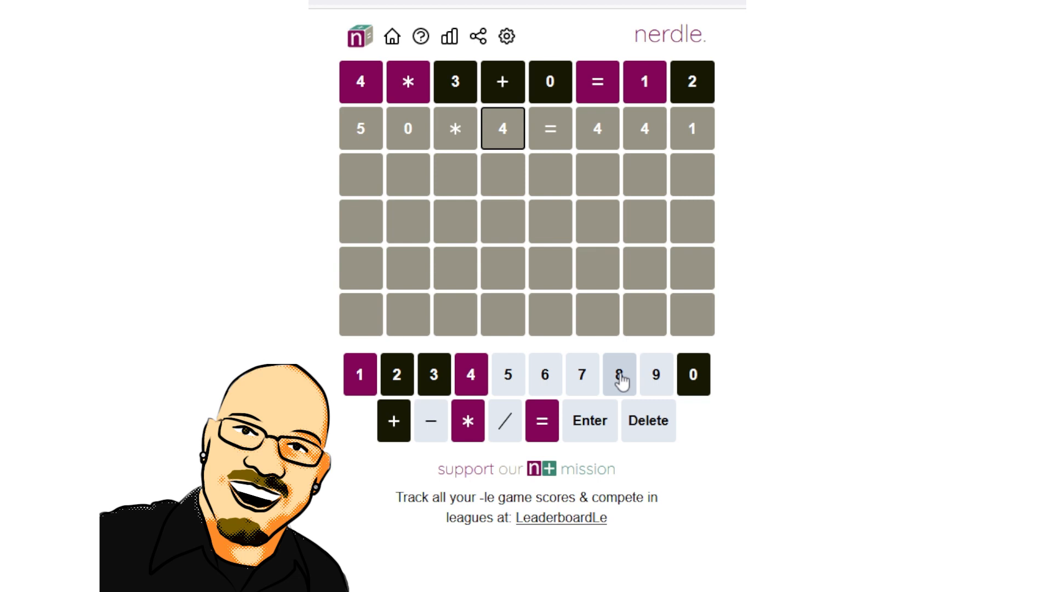
Set the second row to 56*8=448 and submit it for colour feedback.
left_click(616, 374)
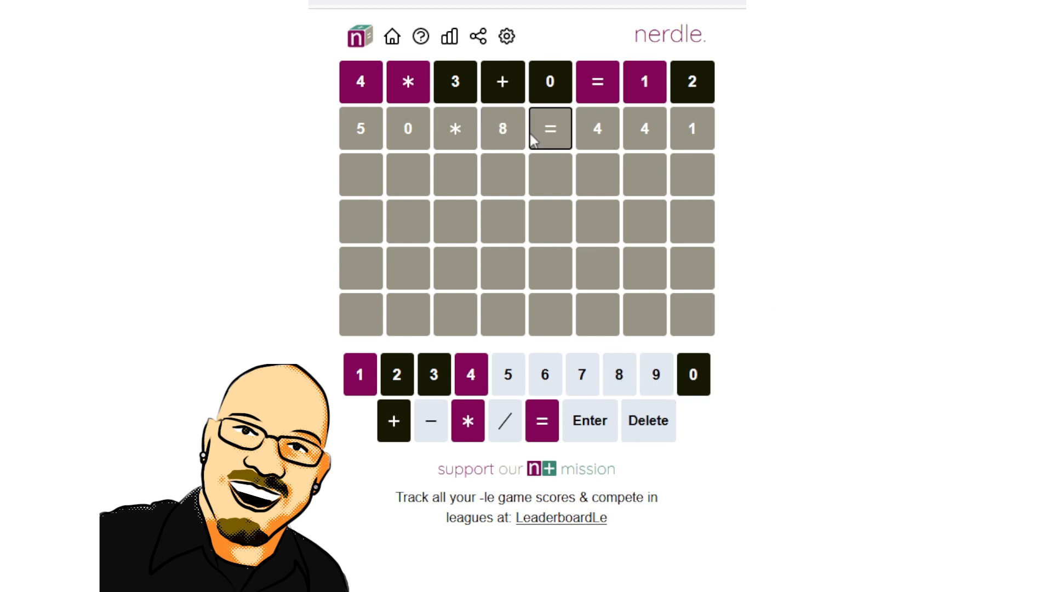
mouse_move(527, 139)
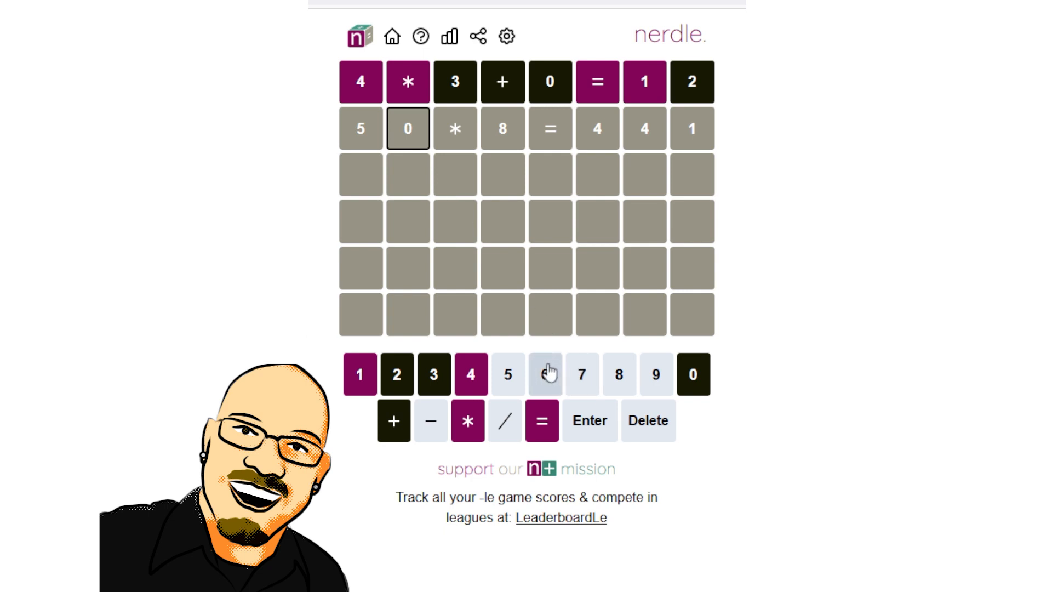
left_click(545, 373)
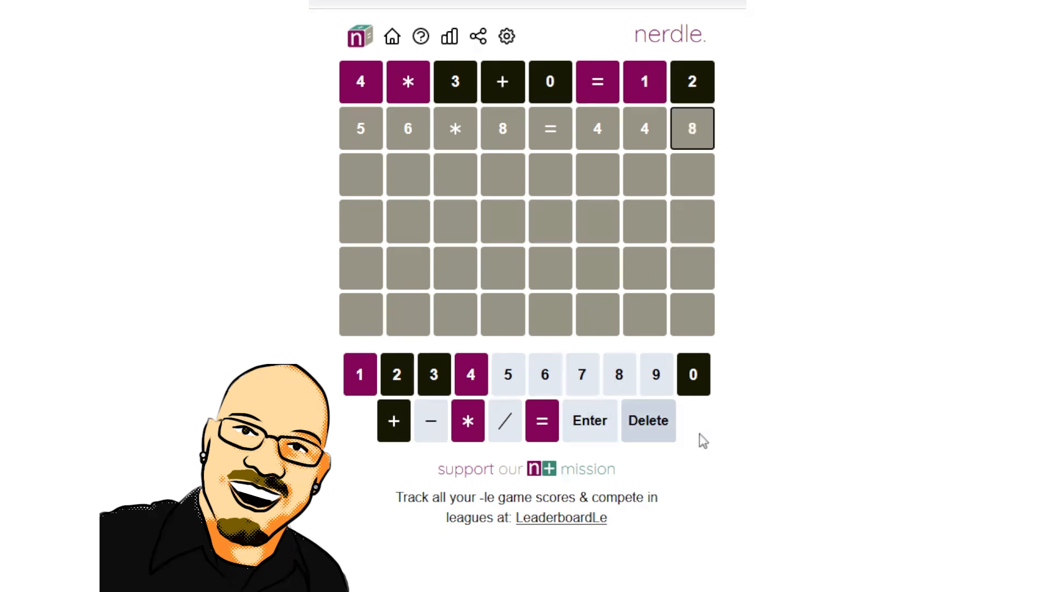
mouse_move(545, 374)
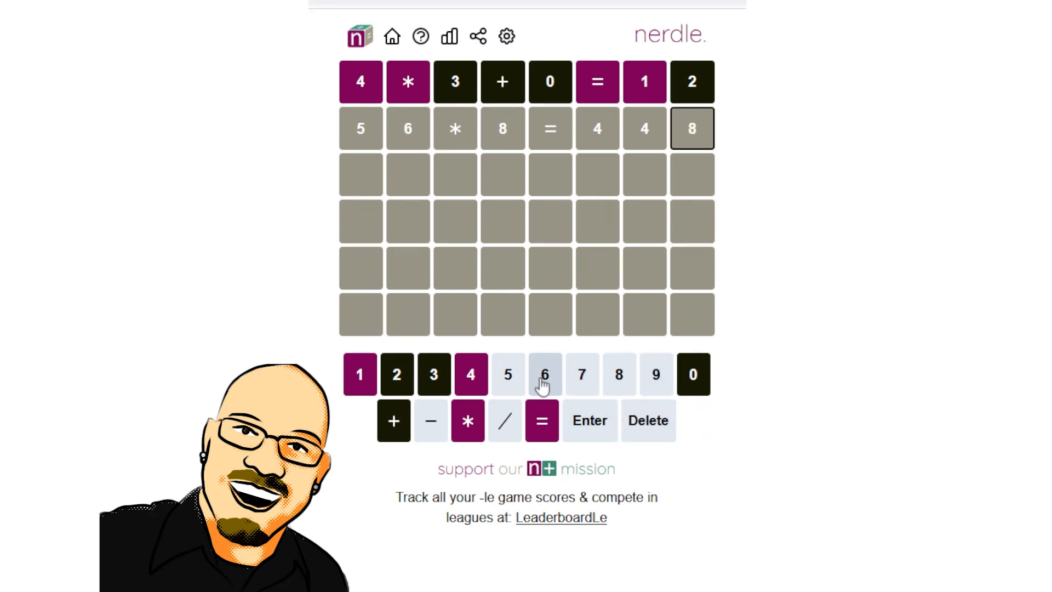
mouse_move(585, 140)
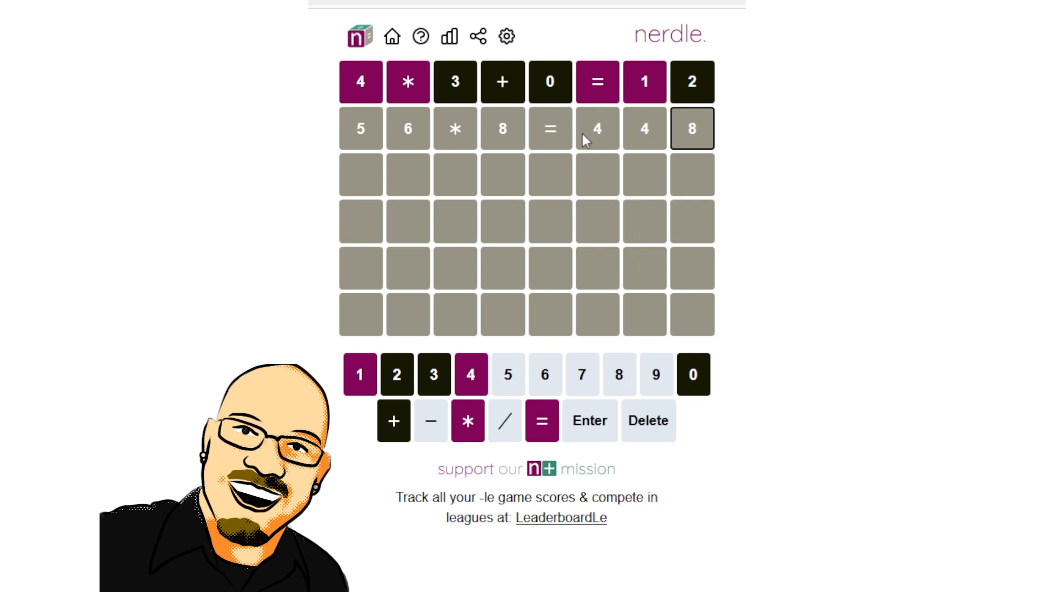
mouse_move(492, 129)
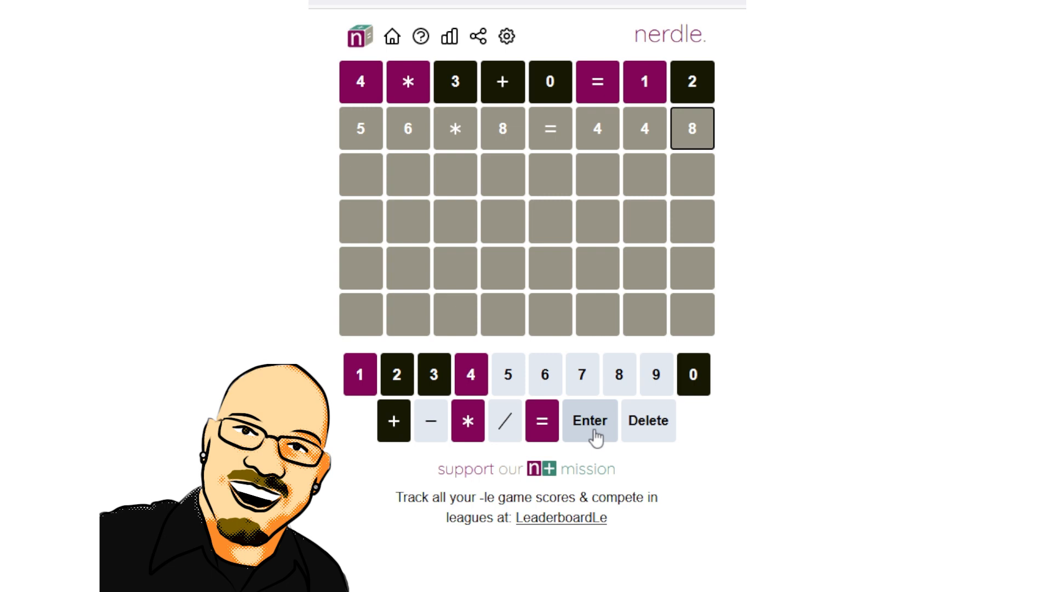
left_click(589, 421)
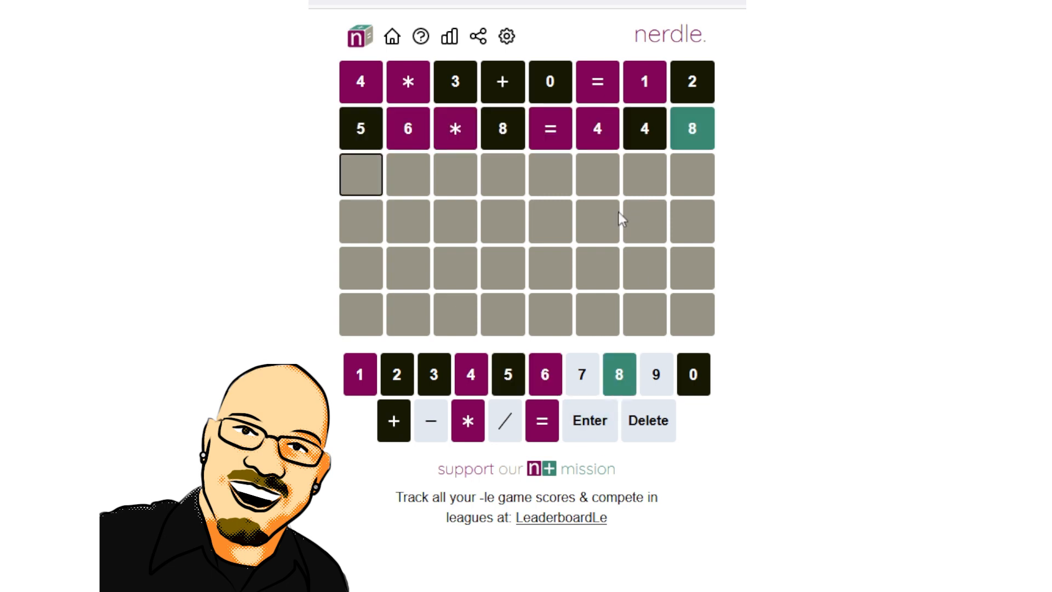
mouse_move(646, 153)
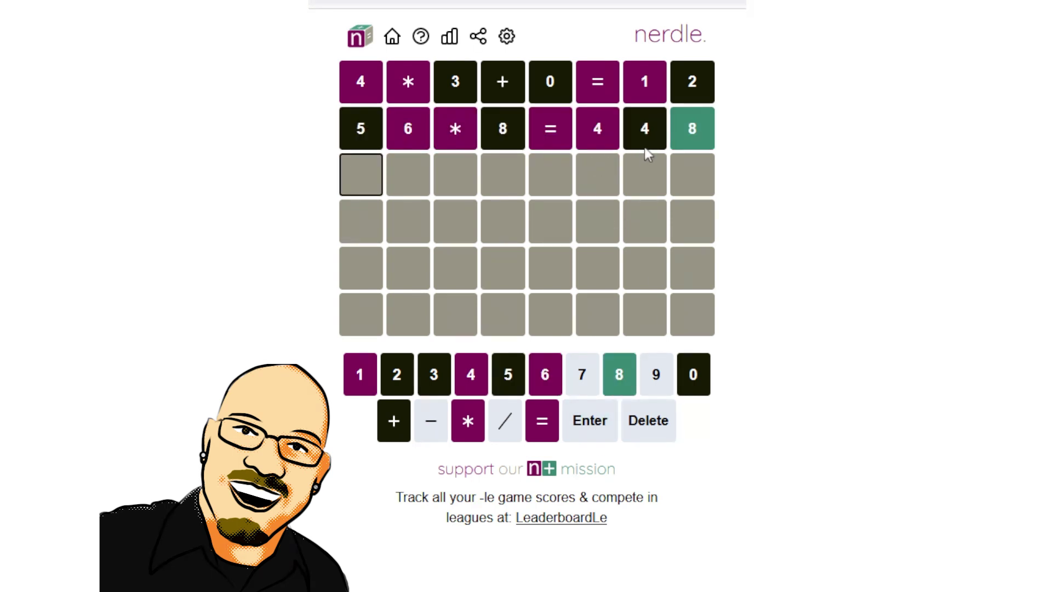
mouse_move(709, 179)
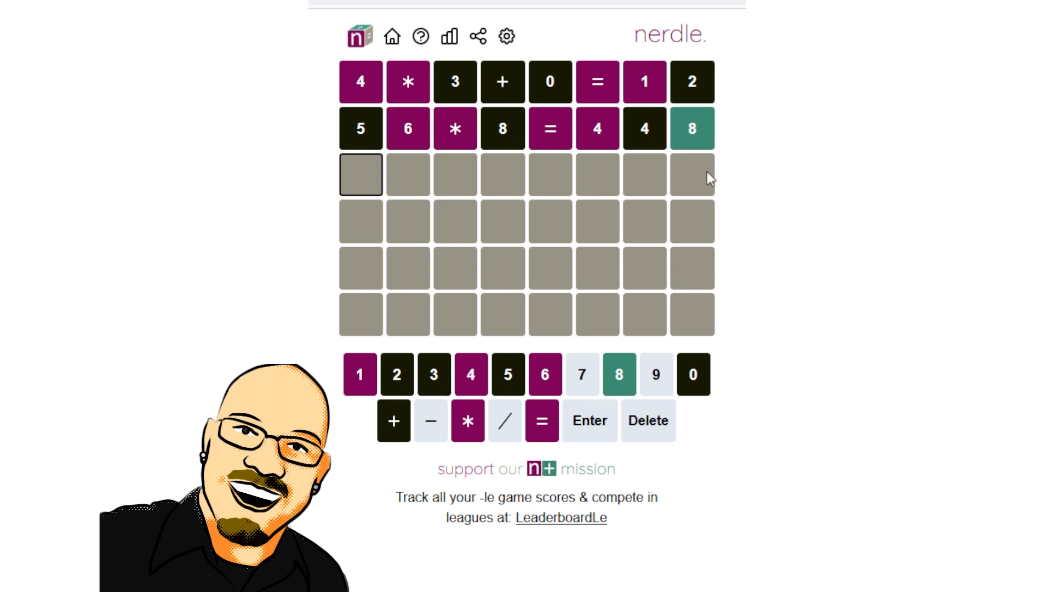
mouse_move(680, 190)
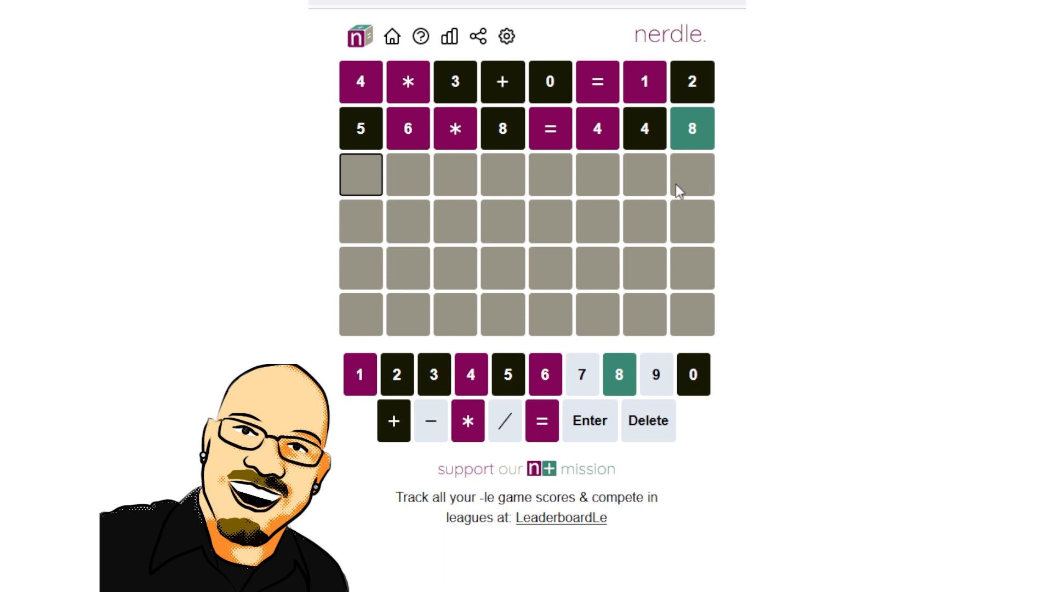
Begin the third row with 0, 0 and a minus sign.
left_click(692, 375)
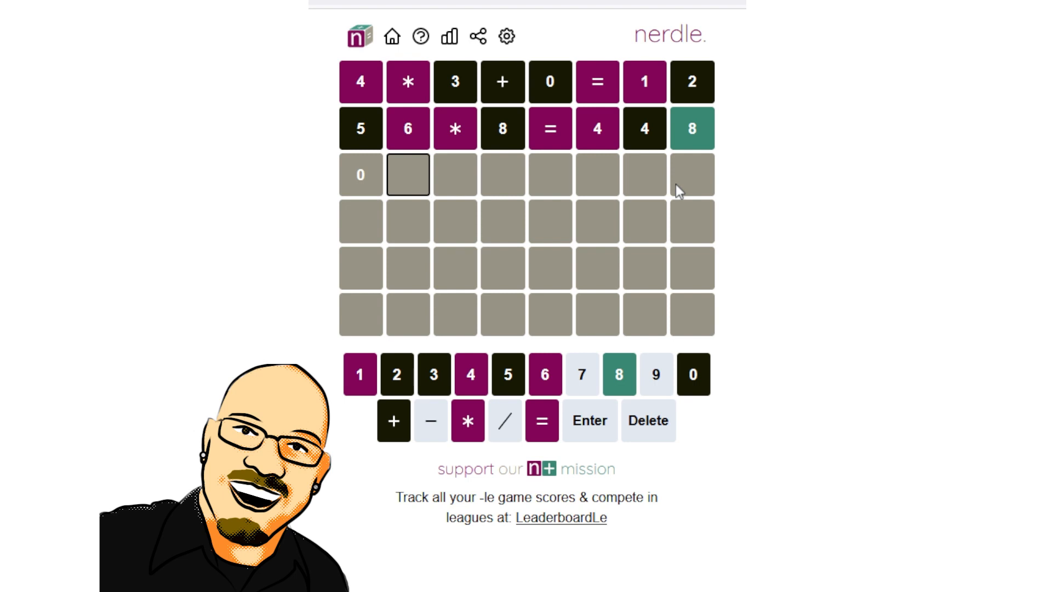
left_click(429, 421)
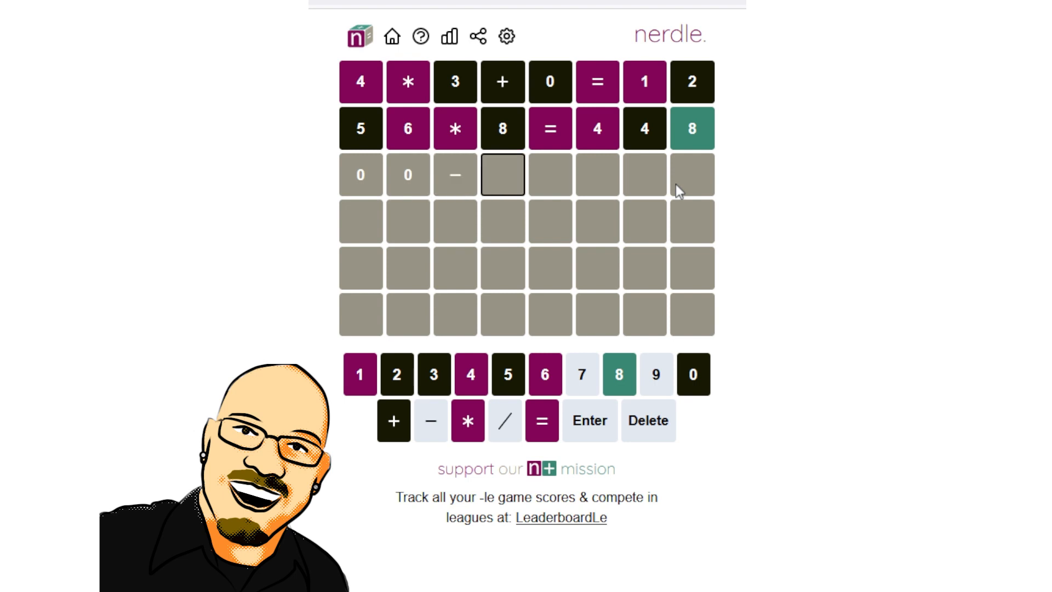
mouse_move(650, 186)
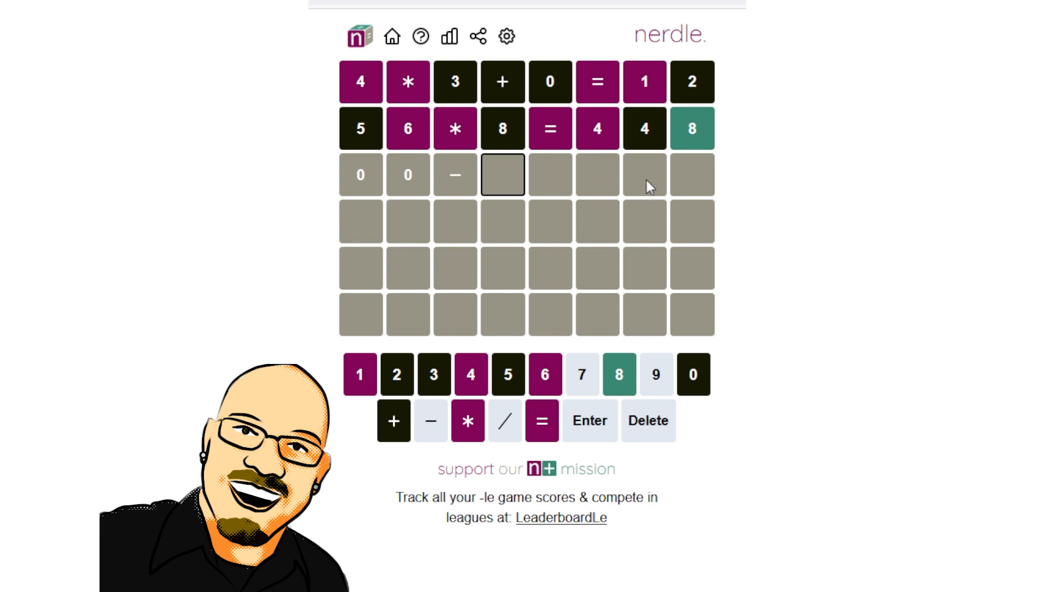
mouse_move(512, 188)
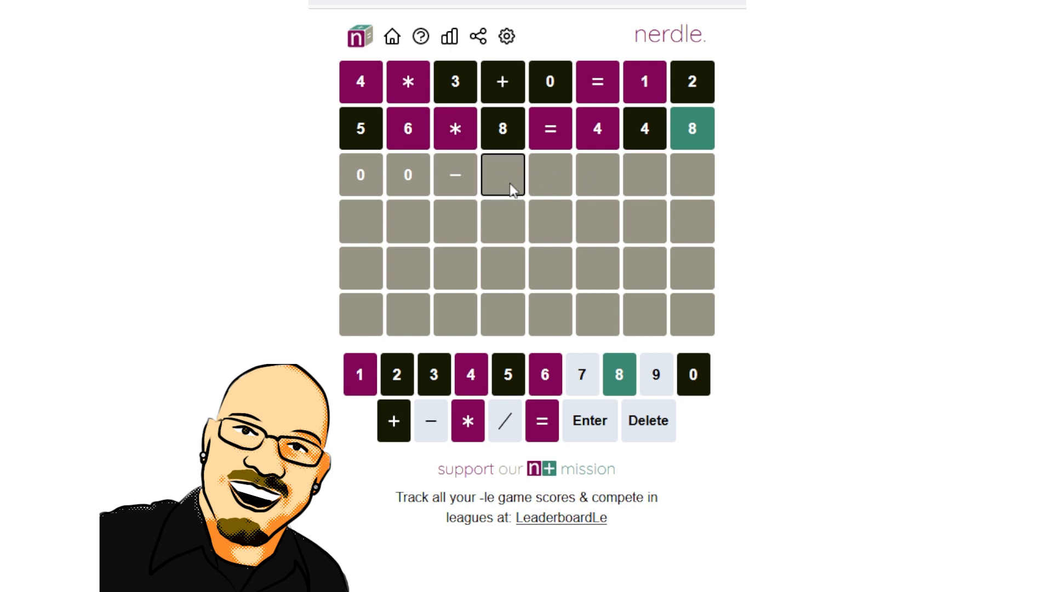
Complete the third row as the placeholder 00−0*0=8.
left_click(693, 374)
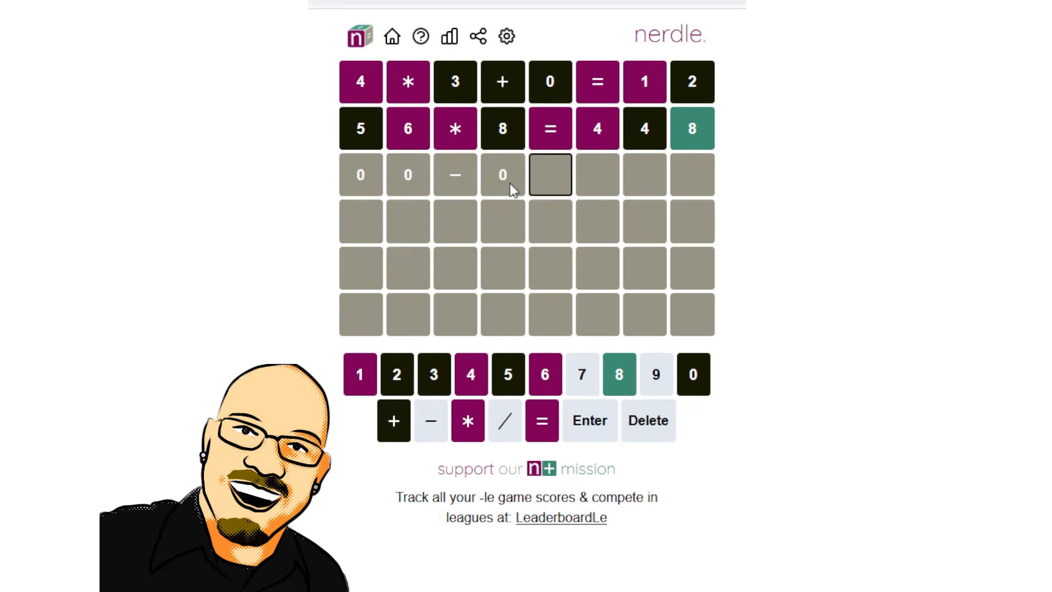
left_click(466, 421)
type("*0=8")
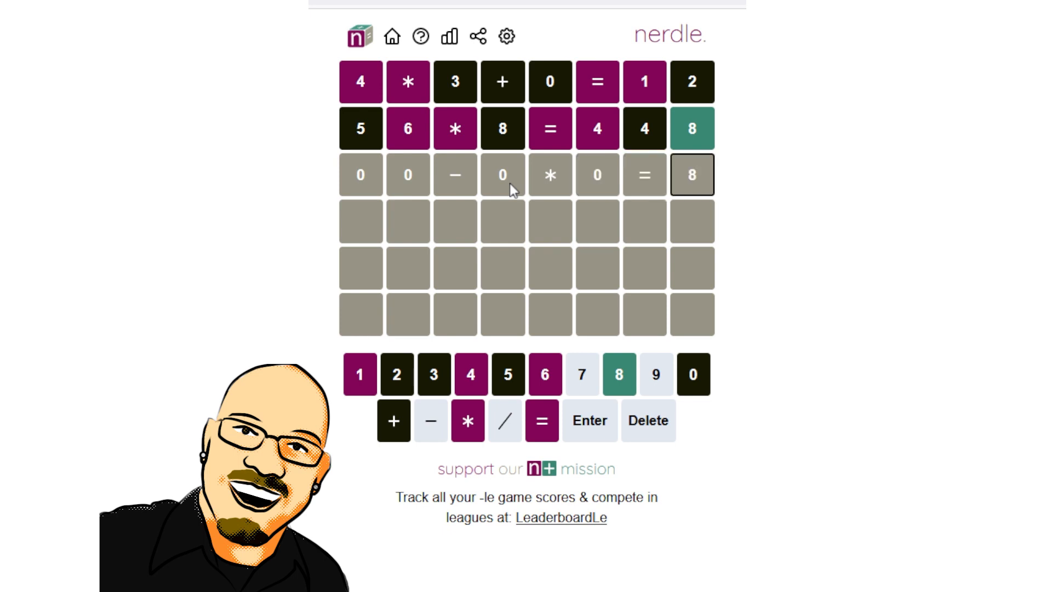
mouse_move(477, 177)
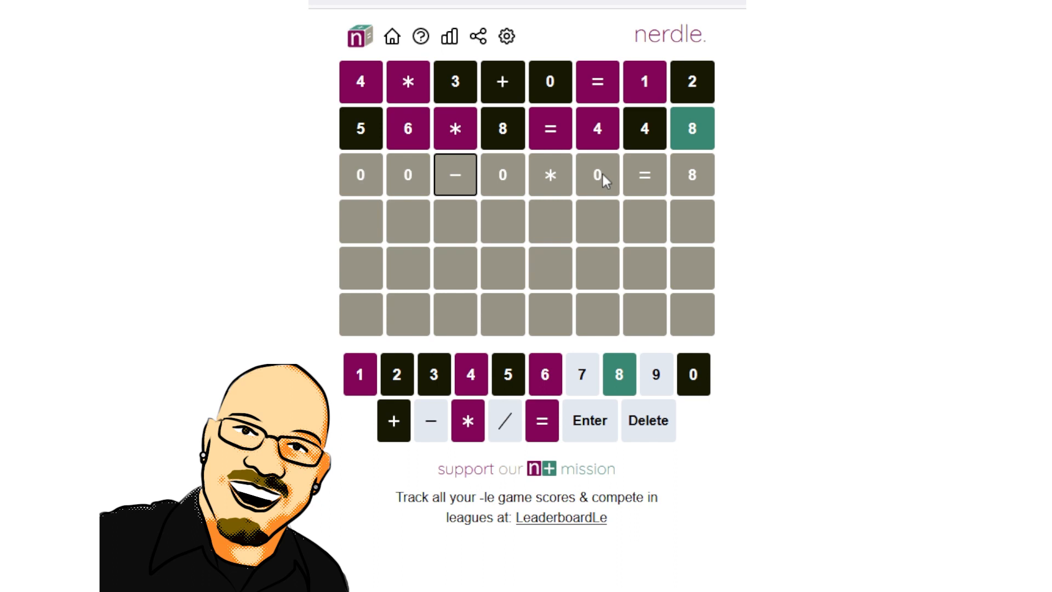
mouse_move(635, 210)
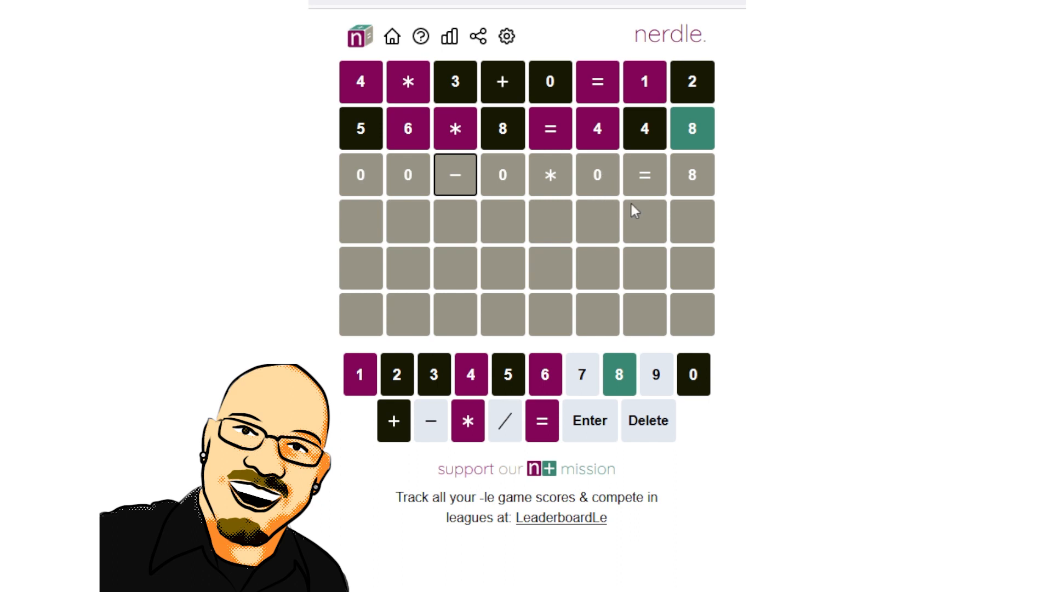
mouse_move(588, 188)
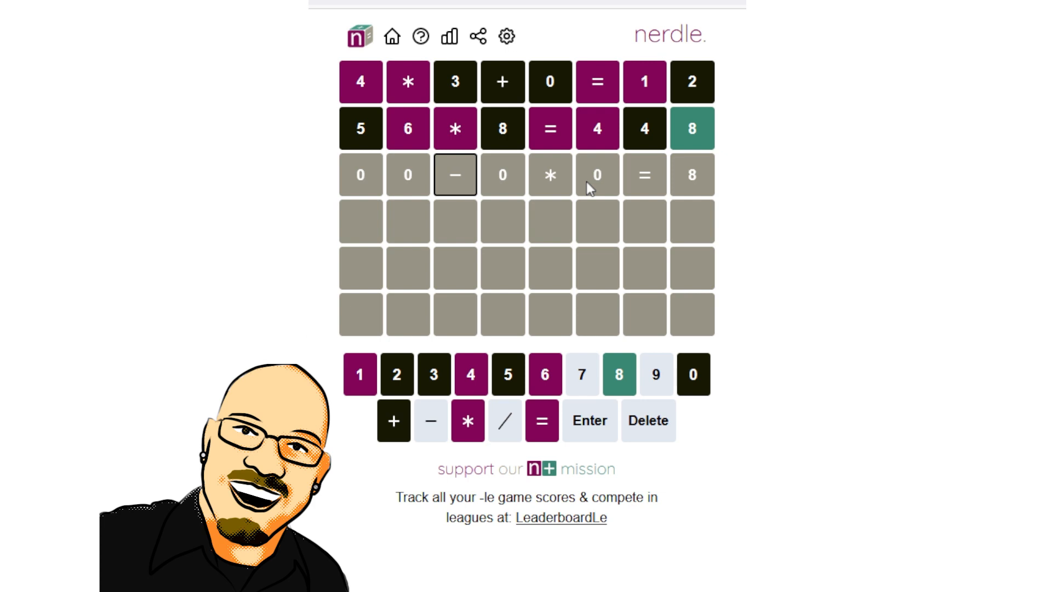
mouse_move(610, 127)
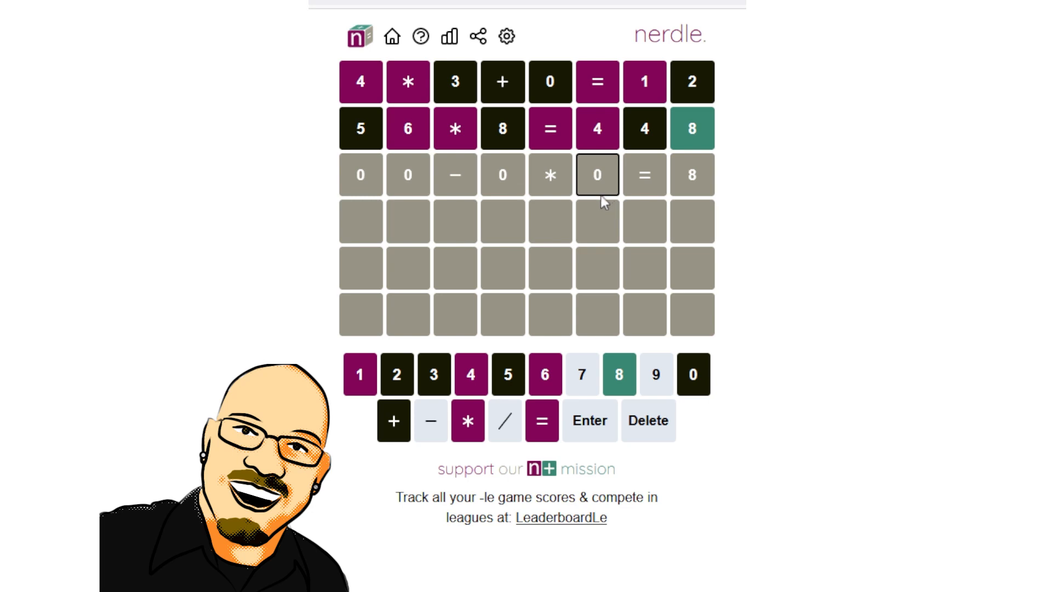
mouse_move(564, 285)
type("1")
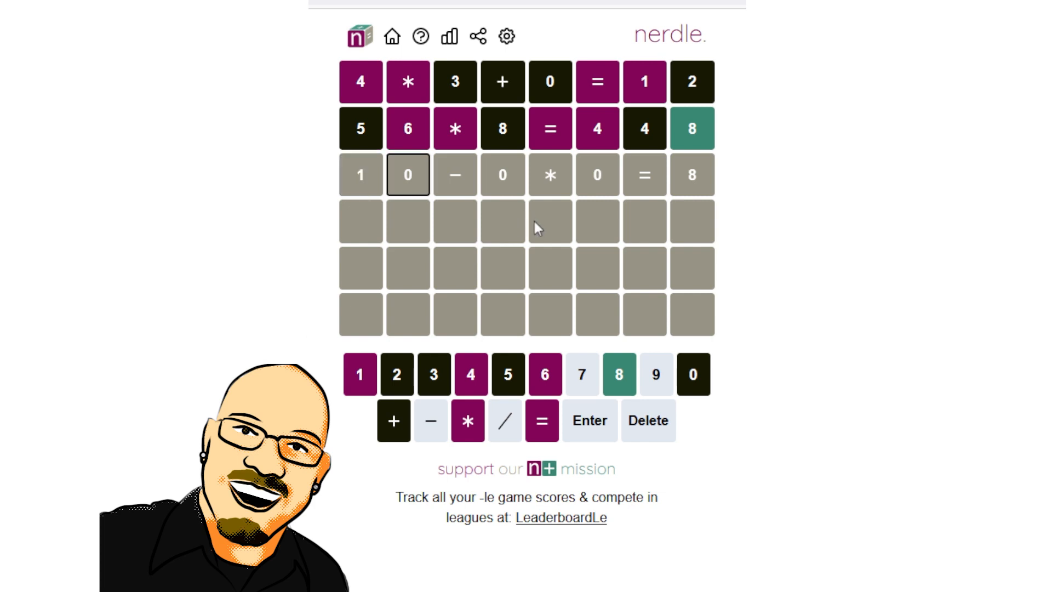
Submit the third guess 14−1*6=8, all green, and dismiss the You won! popup.
left_click(468, 374)
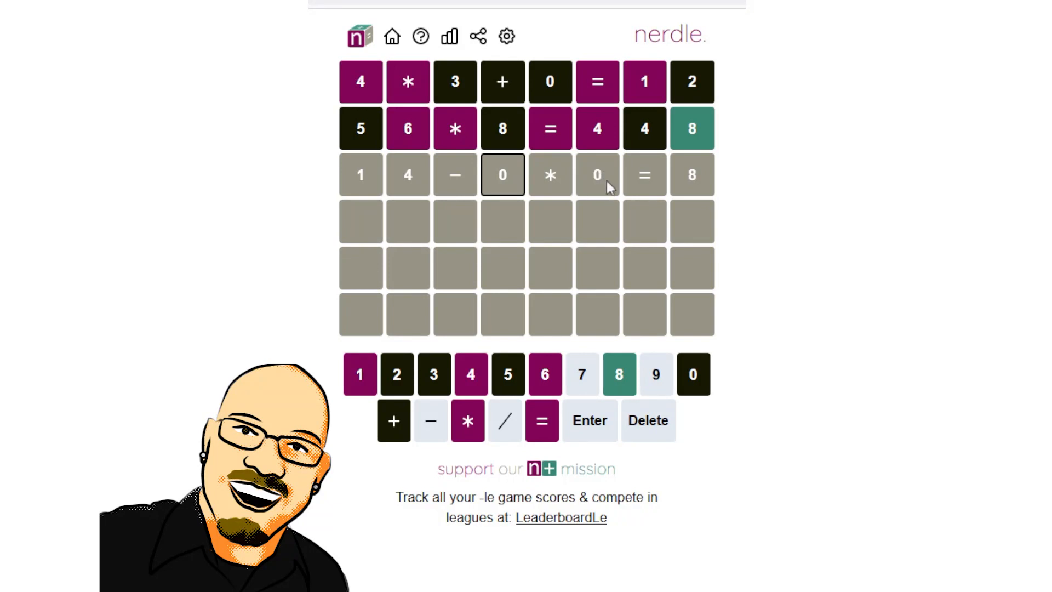
mouse_move(545, 374)
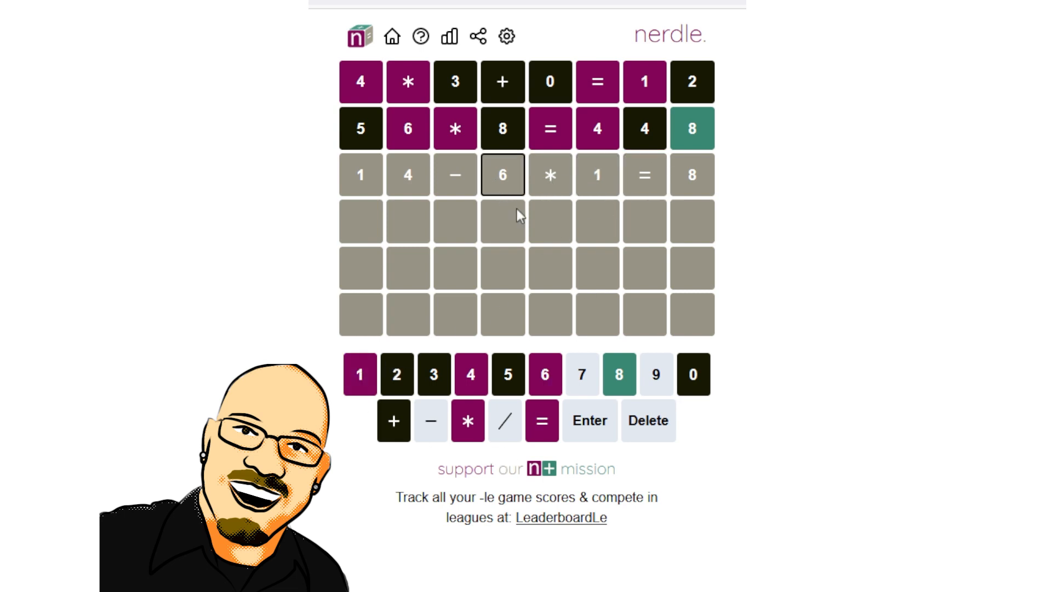
mouse_move(533, 205)
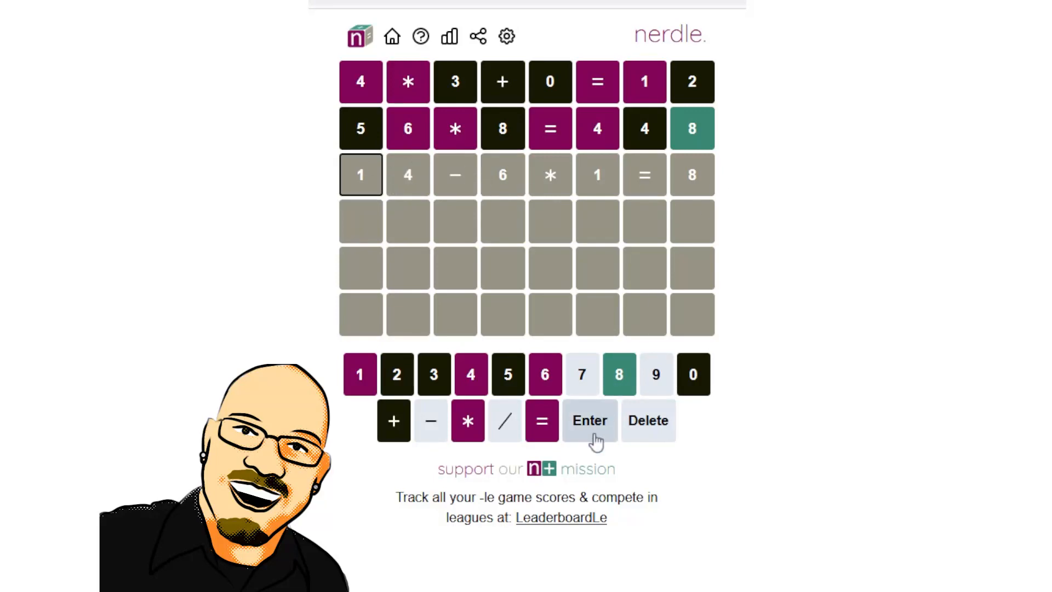
left_click(590, 421)
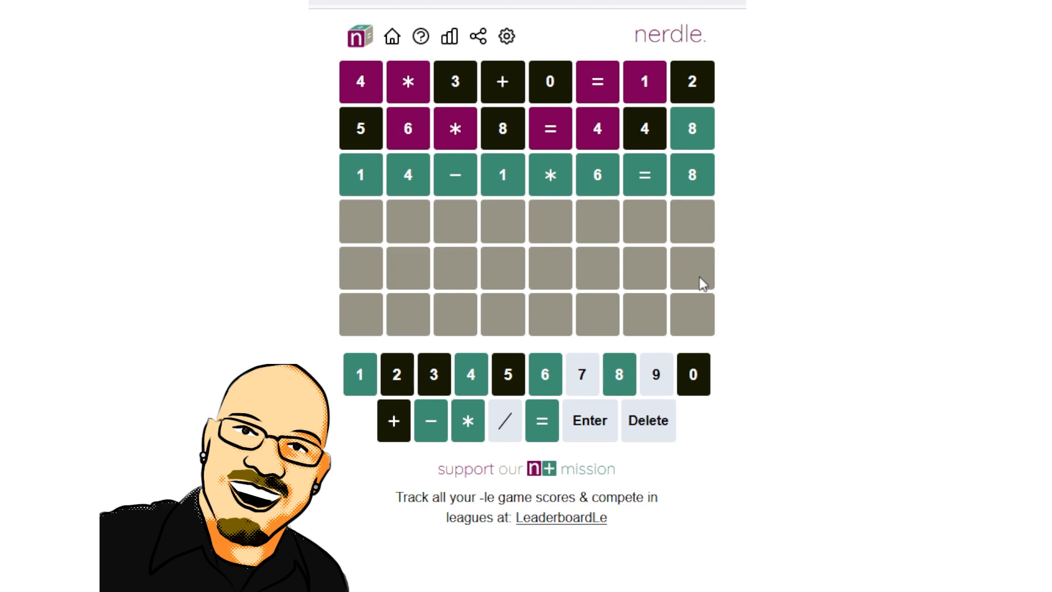
left_click(589, 420)
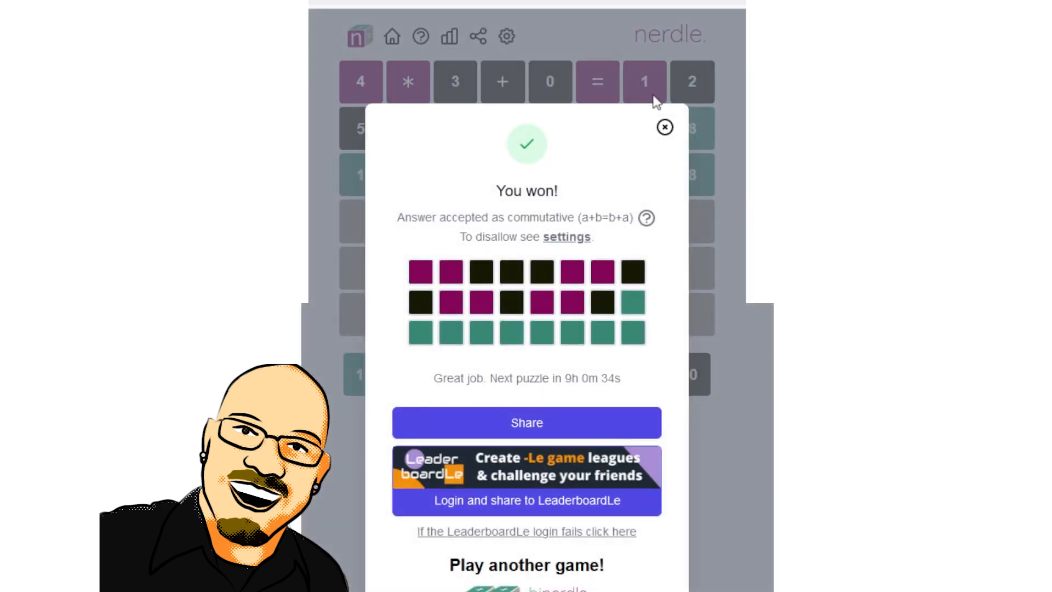
left_click(663, 127)
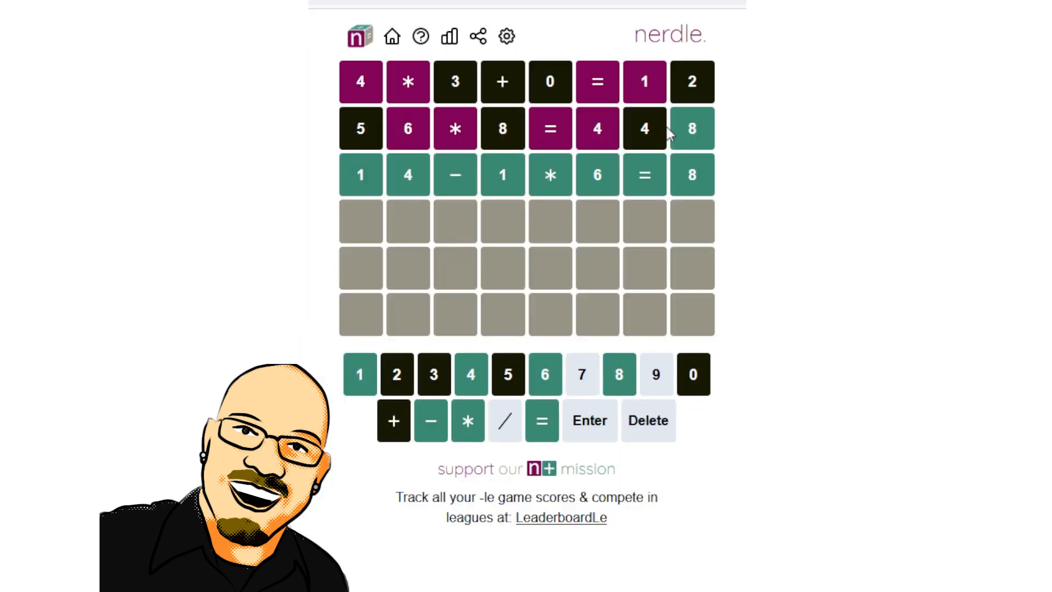
mouse_move(519, 161)
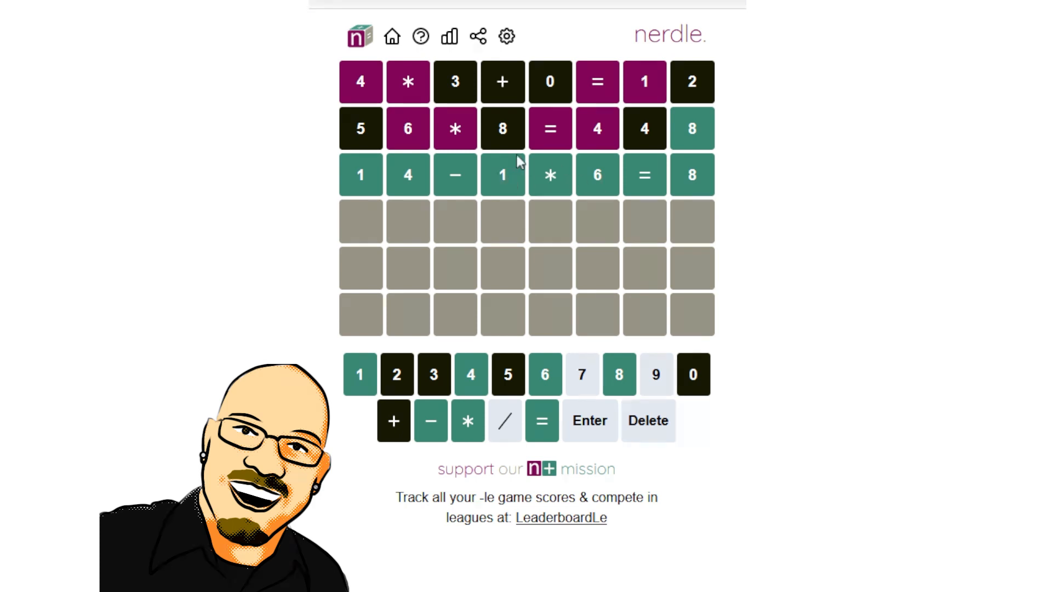
mouse_move(670, 221)
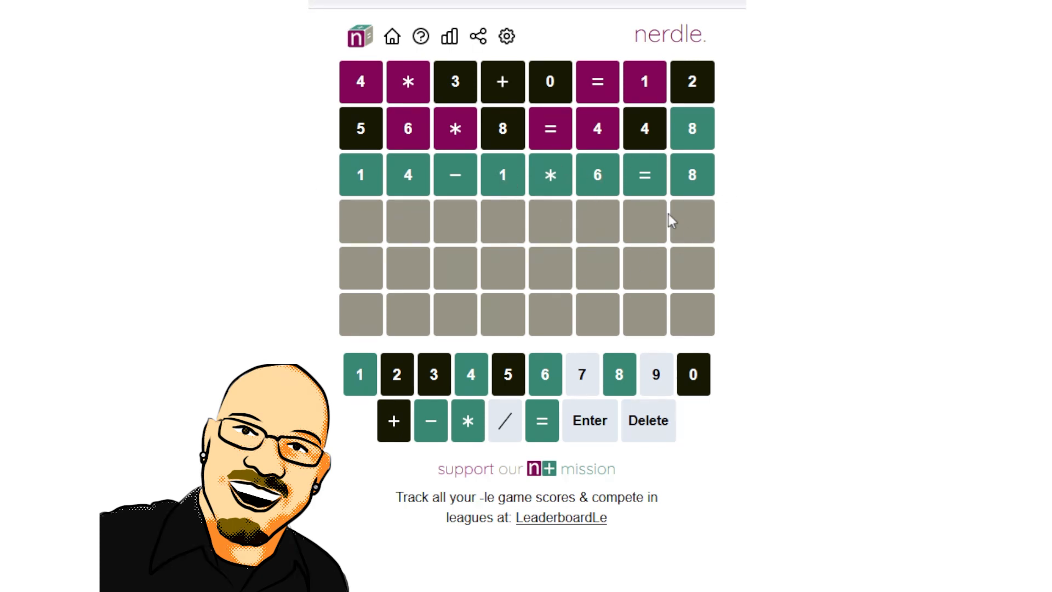
mouse_move(562, 255)
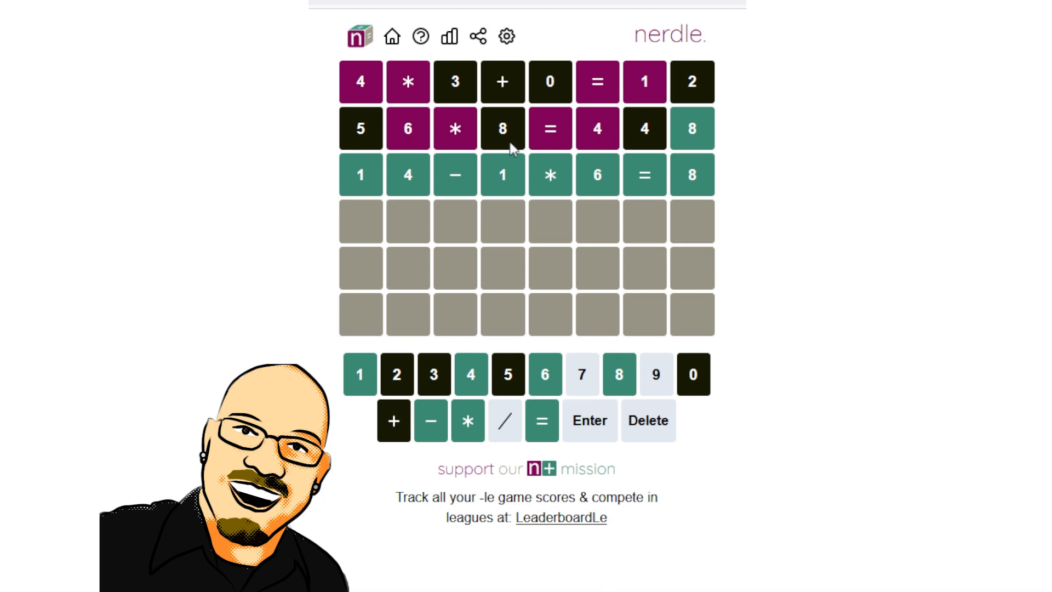
mouse_move(355, 181)
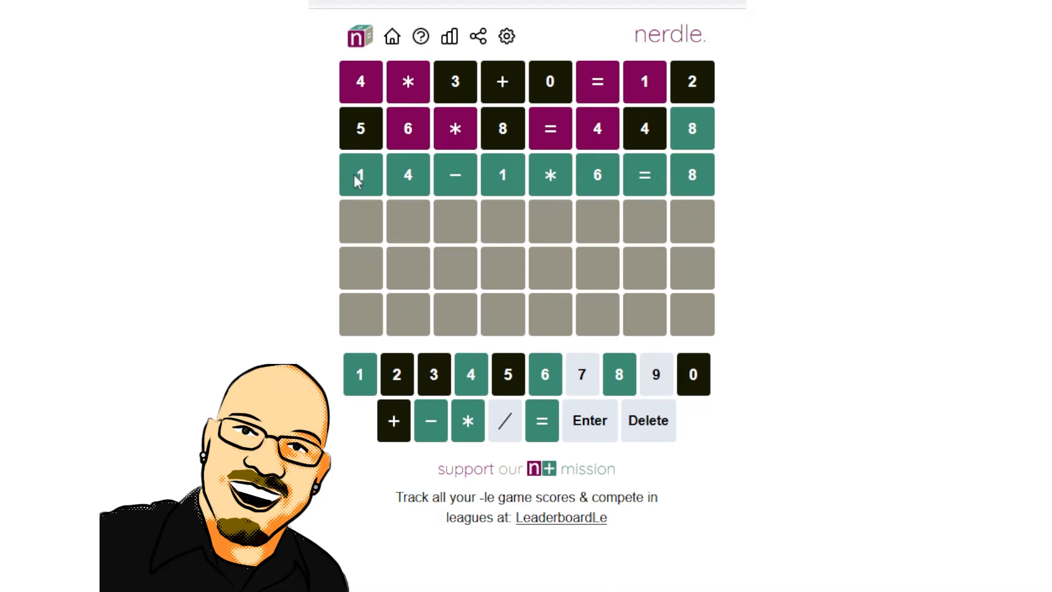